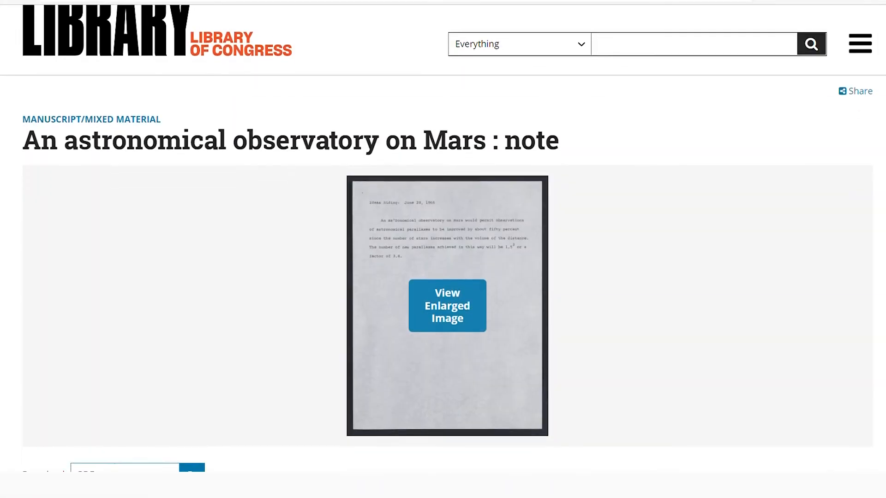
- Scroll the Library of Congress item page down to the About this Item details
scroll("down", 3)
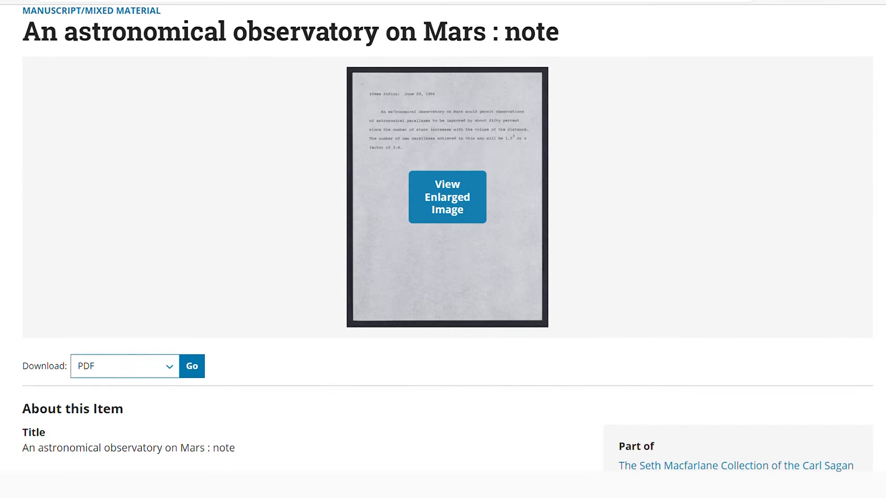
scroll("down", 3)
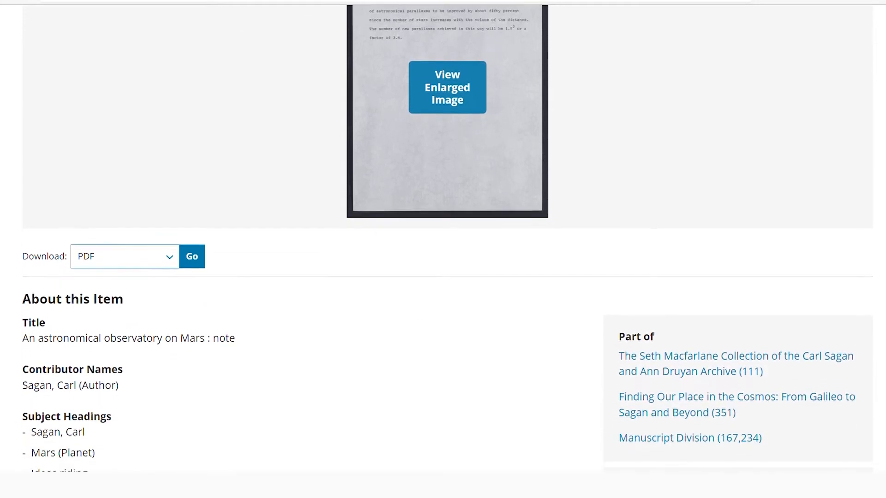
scroll("down", 3)
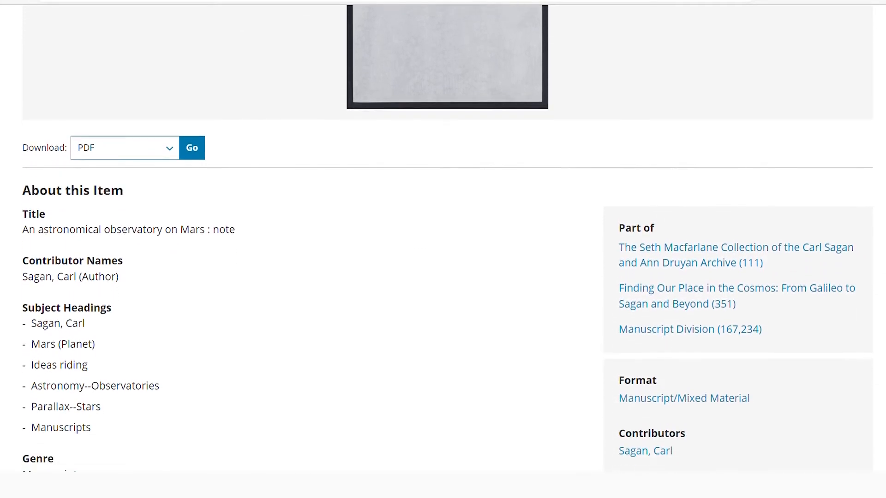
scroll("down", 3)
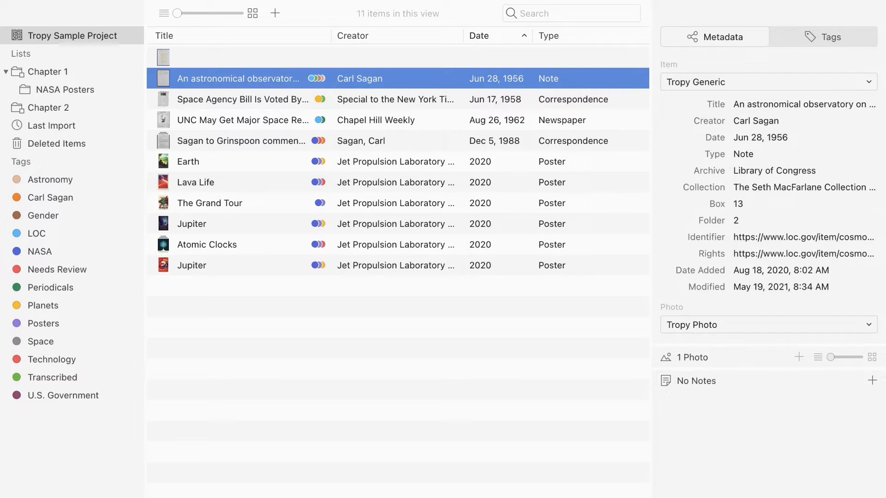
- Open the untitled briefing-notes item from the project's item list
double_click(242, 78)
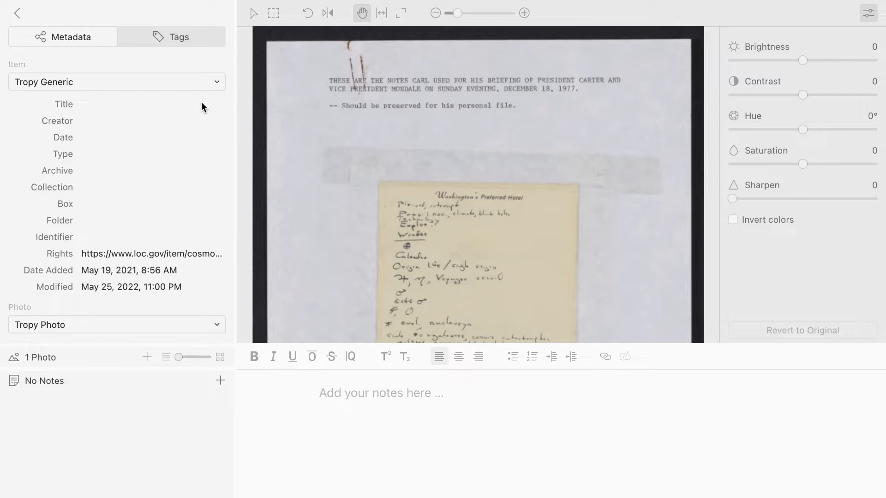
- Title the item as briefing notes for President Carter and Vice President Mondale, creator Sagan, Carl
type("Briefing Notes for President")
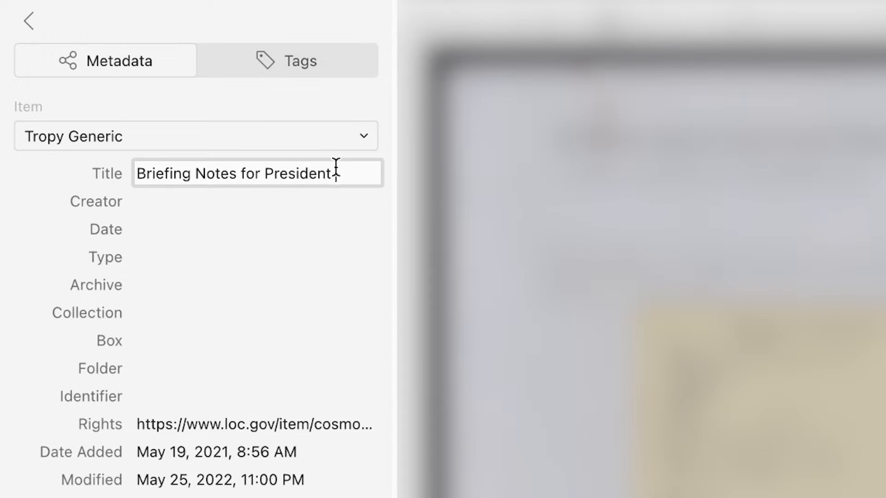
type("Carter and Vice")
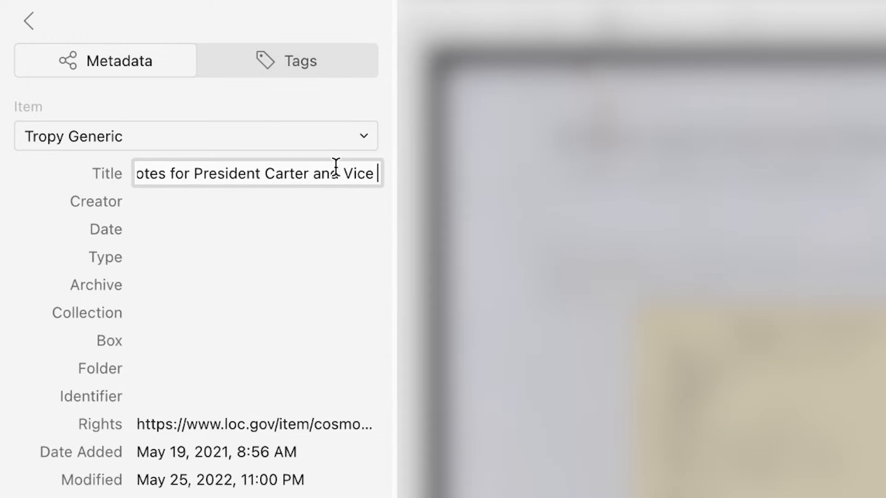
type("President")
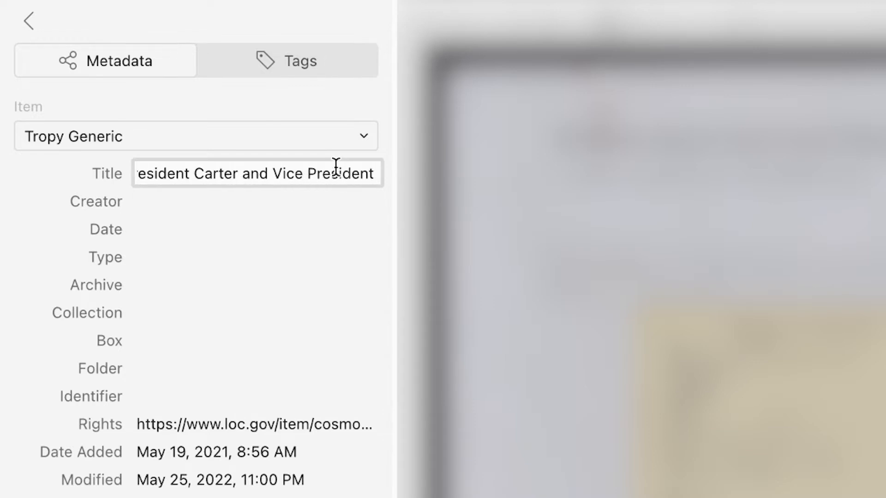
type("Mondale")
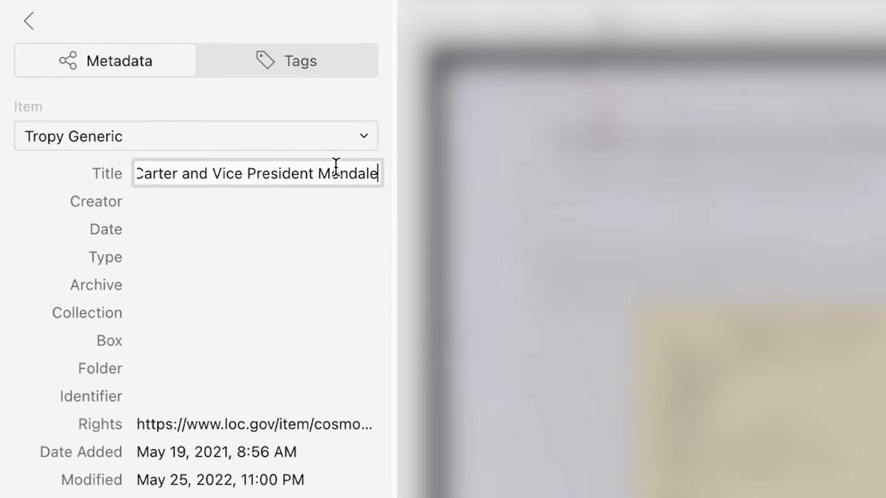
left_click(257, 201)
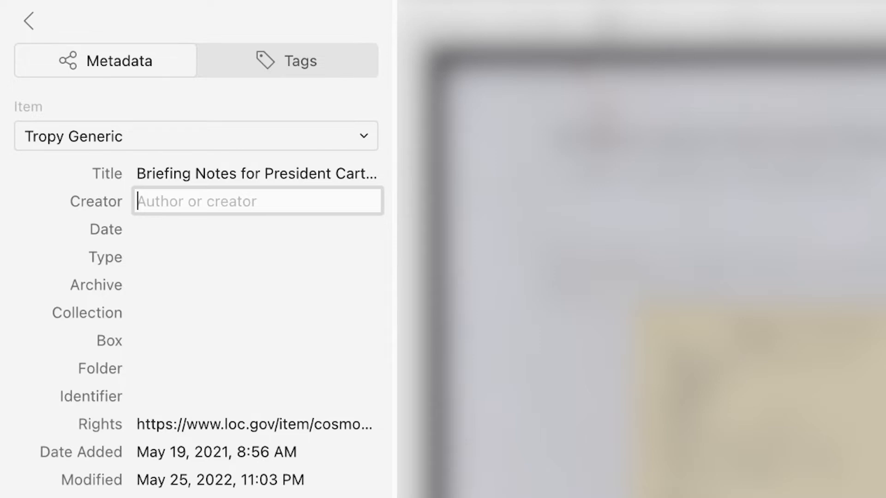
type("Sagan, Carl")
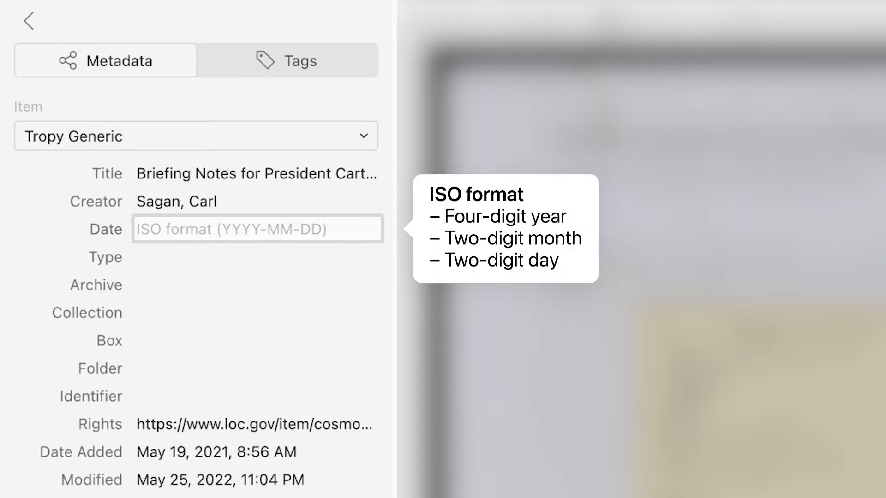
- Replace the date 1977-12-18 with the approximate ~1977-12 so it reads ca. Dec 1977
type("1977")
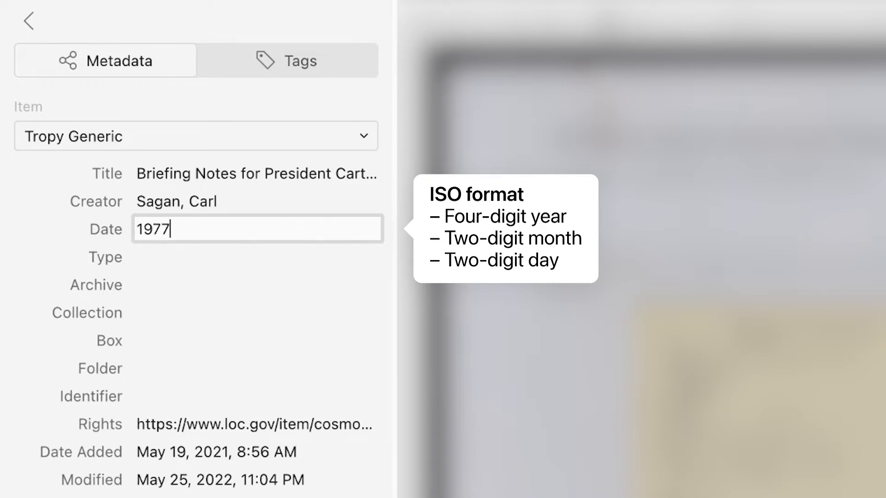
type("-12")
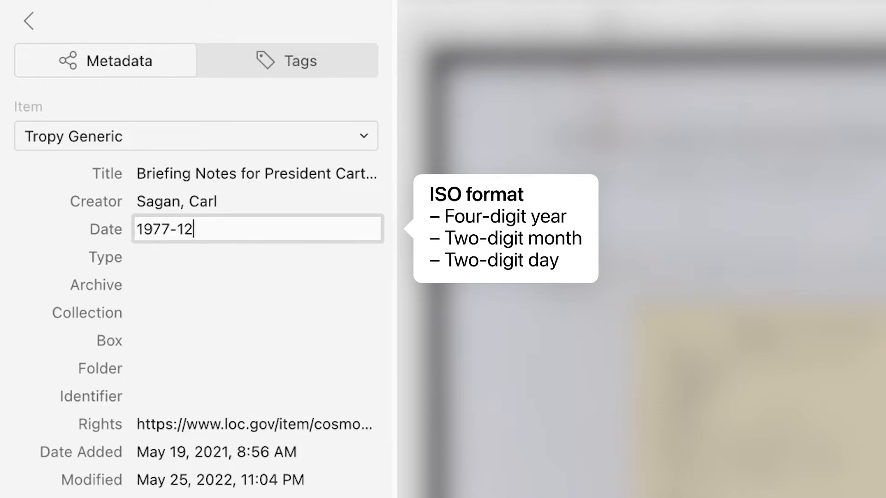
type("-18")
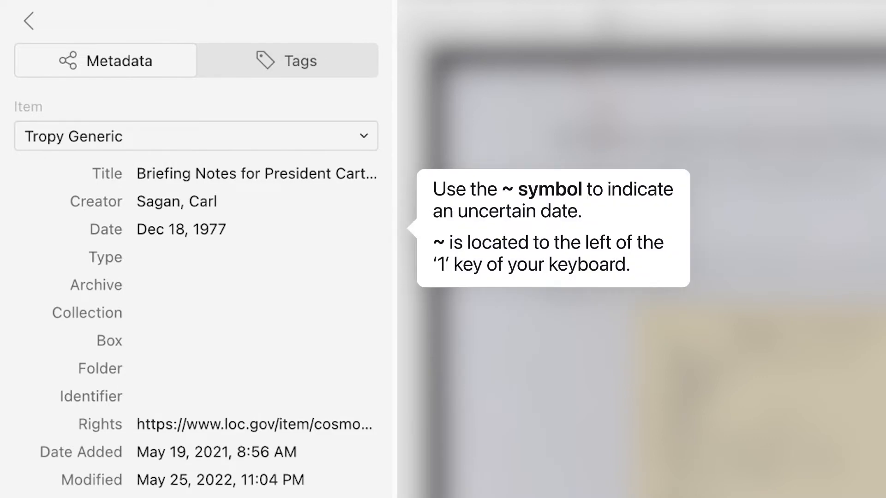
type("~1977")
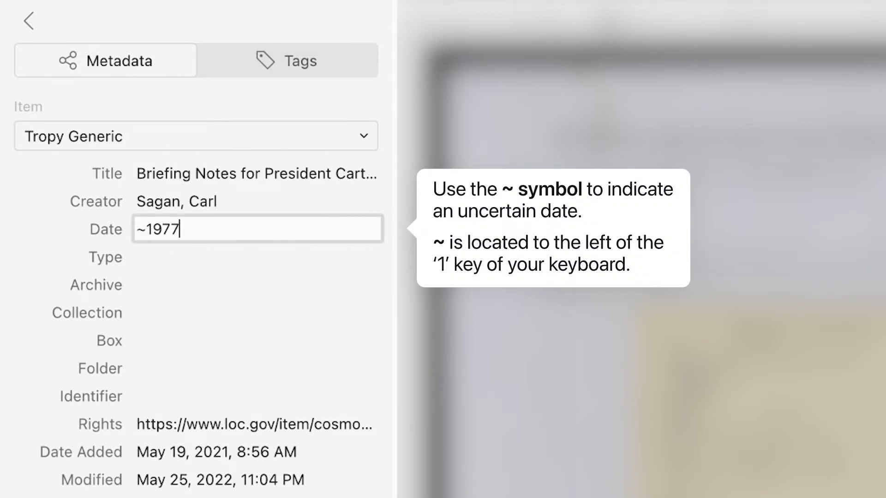
type("-12")
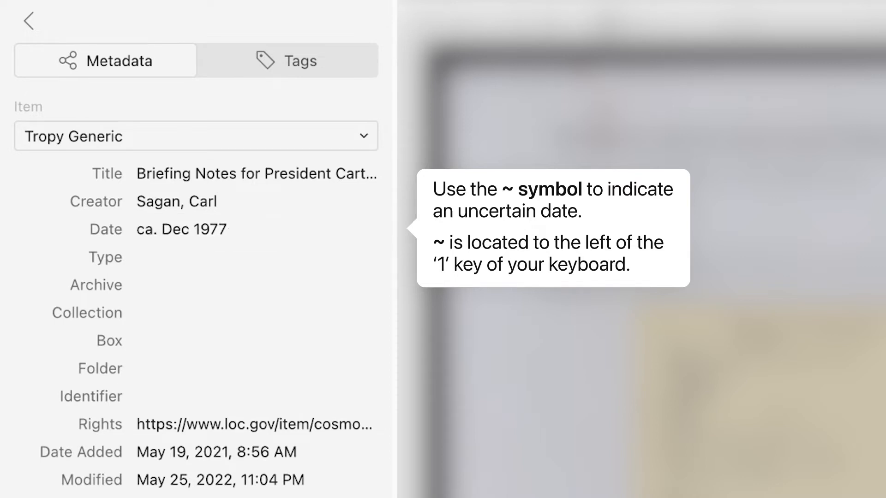
left_click(257, 257)
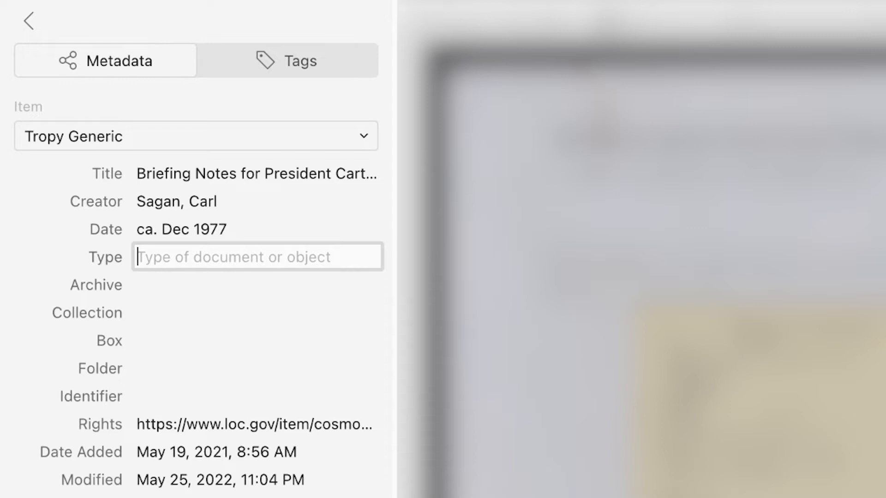
- Set type Note, archive Library of Congress, and the suggested Seth MacFarlane Collection
type("Note")
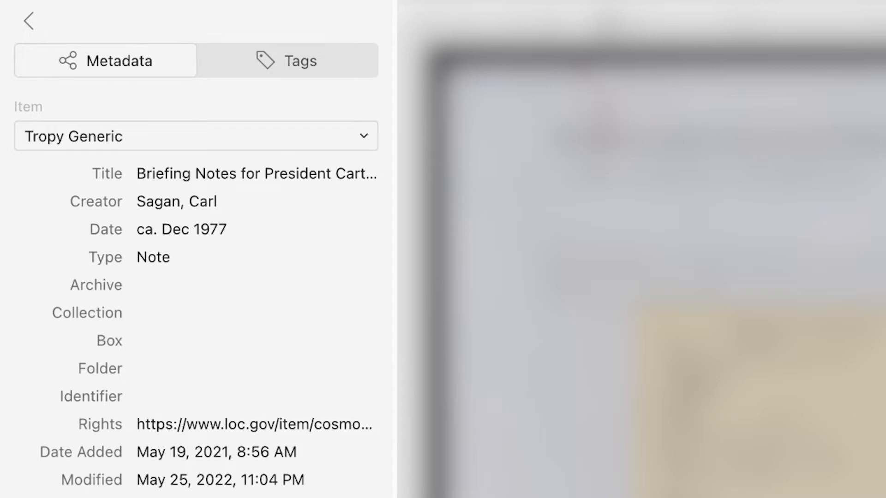
left_click(254, 285)
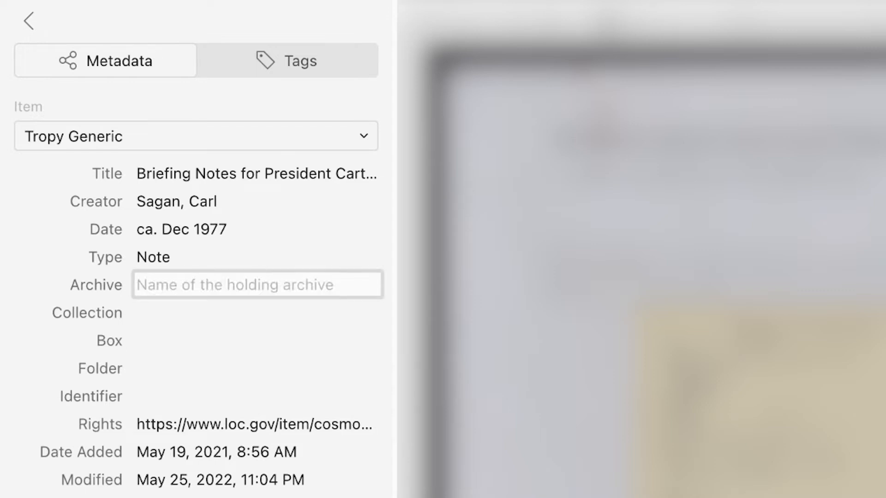
type("Library of Congress")
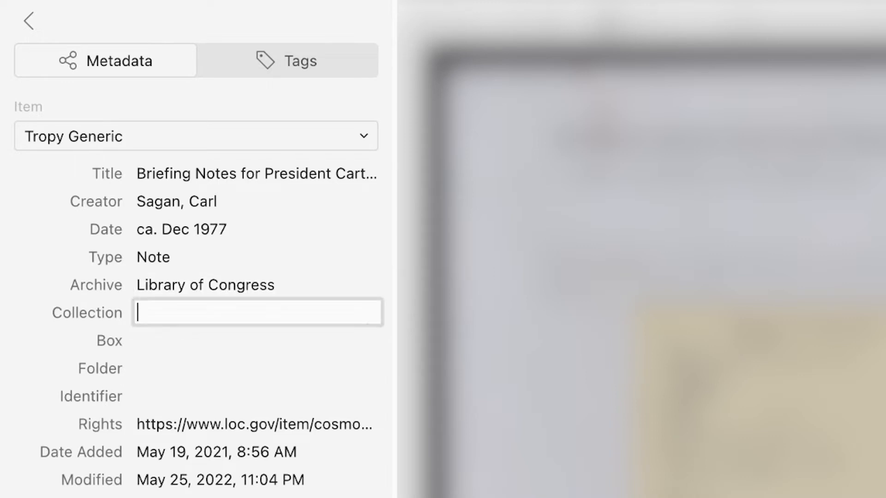
type("The Seth")
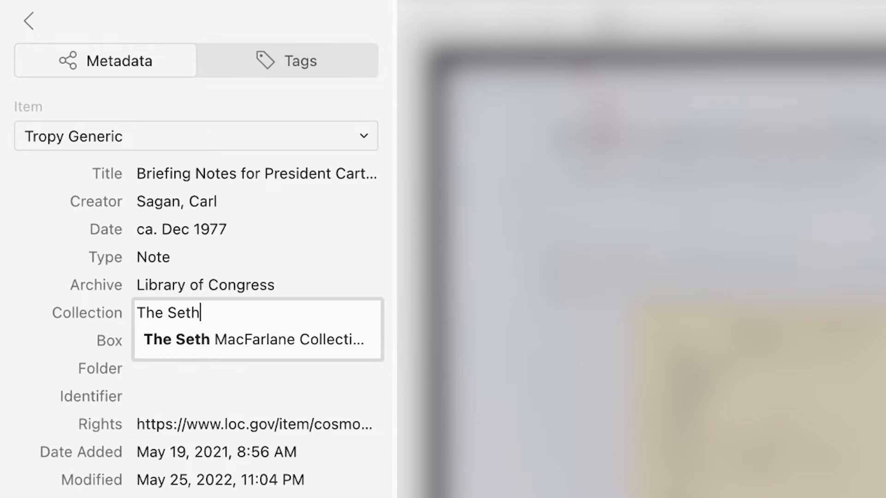
left_click(254, 339)
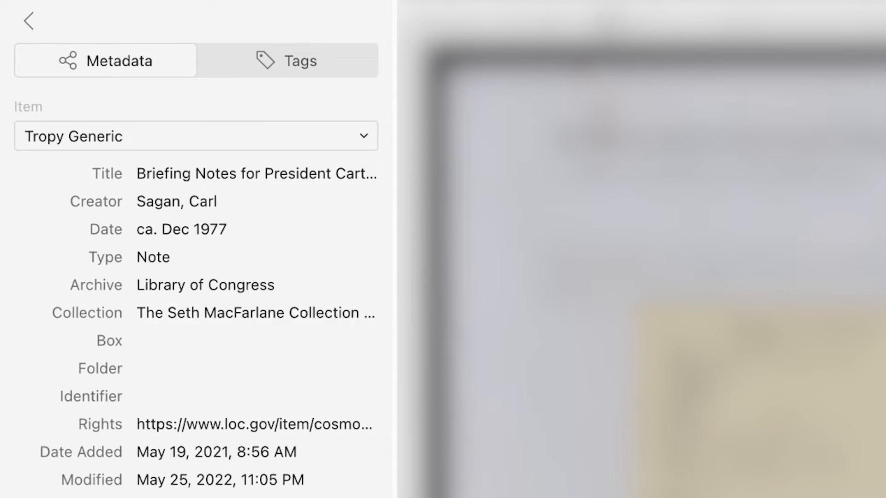
- Enter Box 3, Folder 12, and the loc.gov identifier URL
type("3")
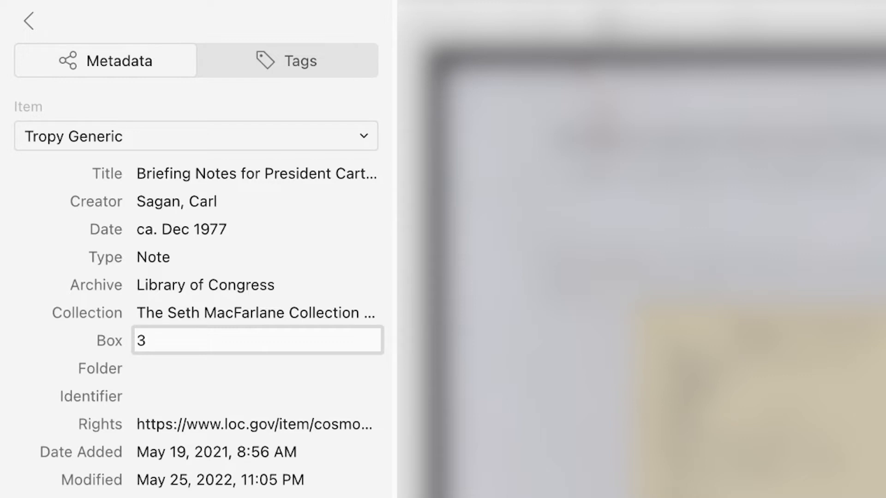
left_click(256, 368)
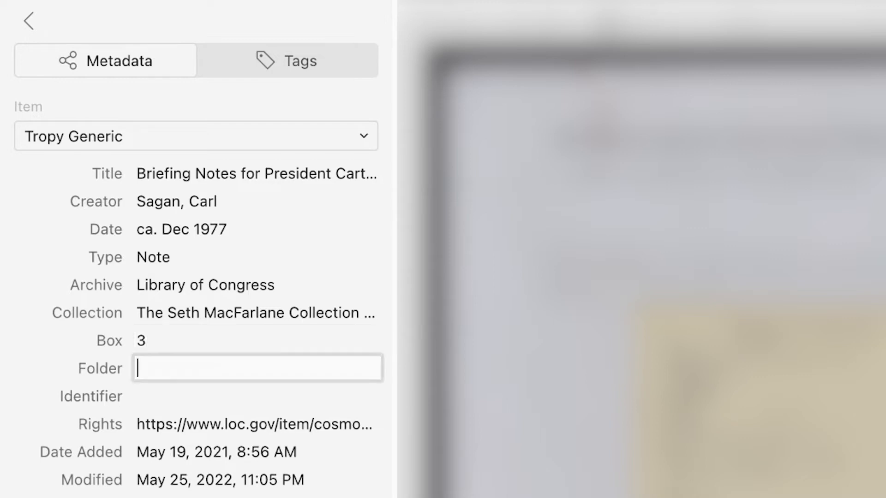
type("12")
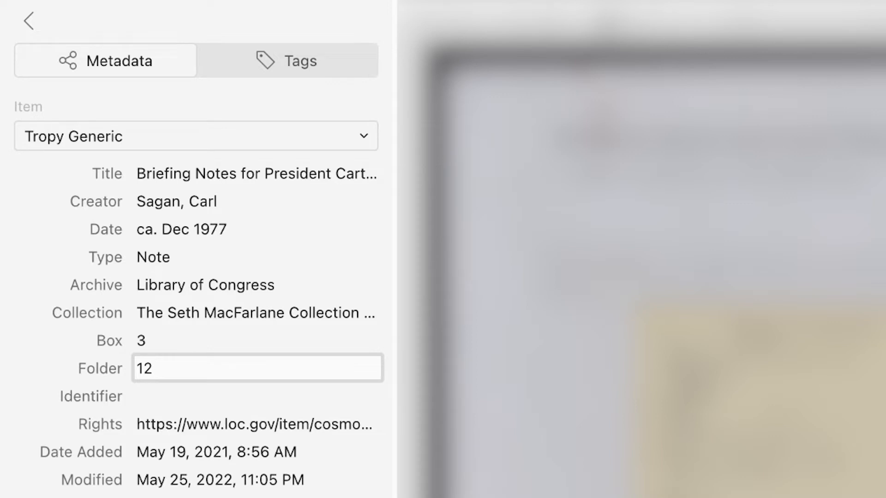
left_click(257, 396)
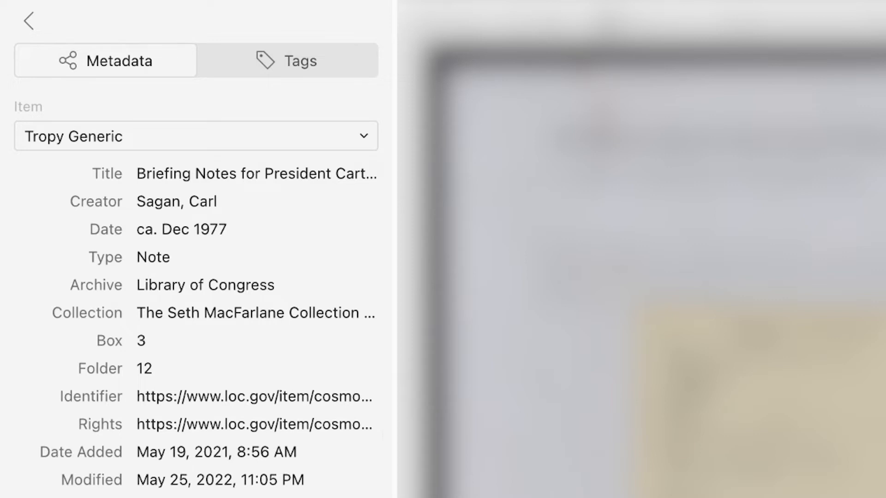
left_click(254, 425)
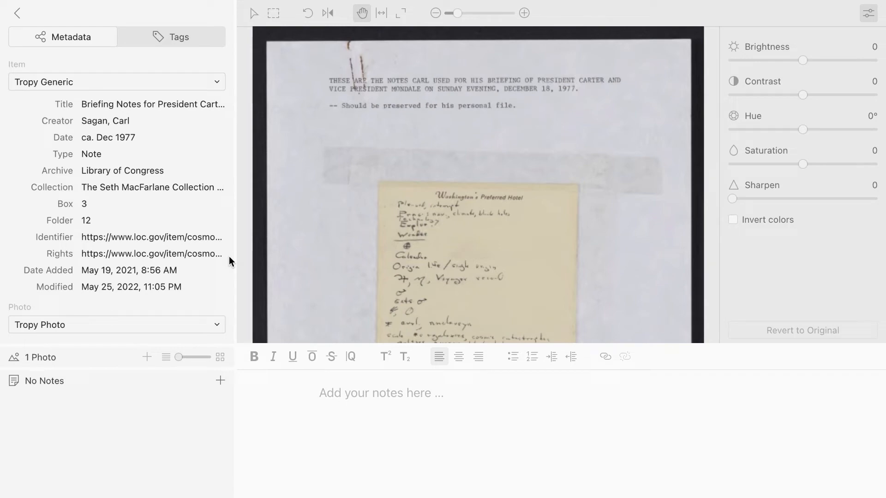
left_click(116, 82)
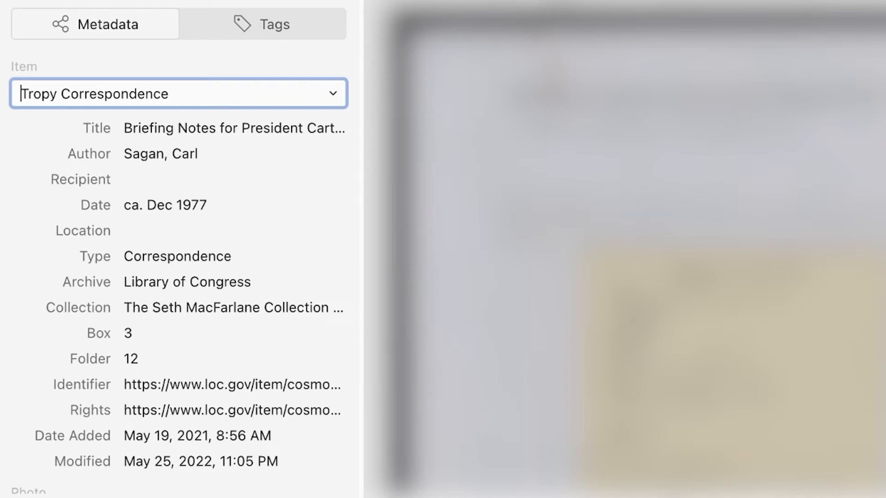
left_click(226, 179)
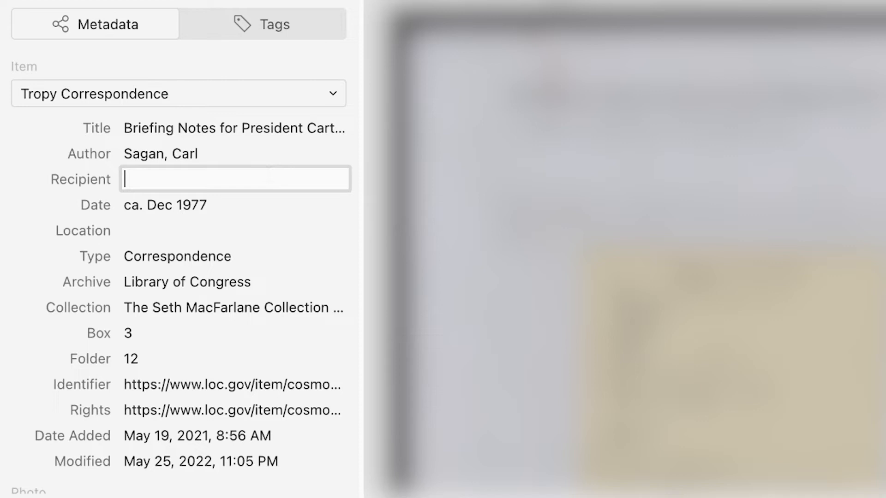
type("G")
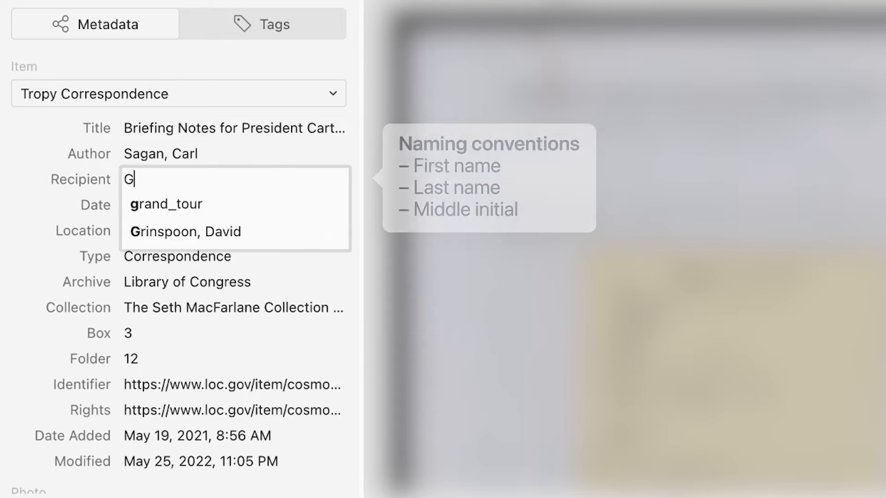
type("rinspoon, David")
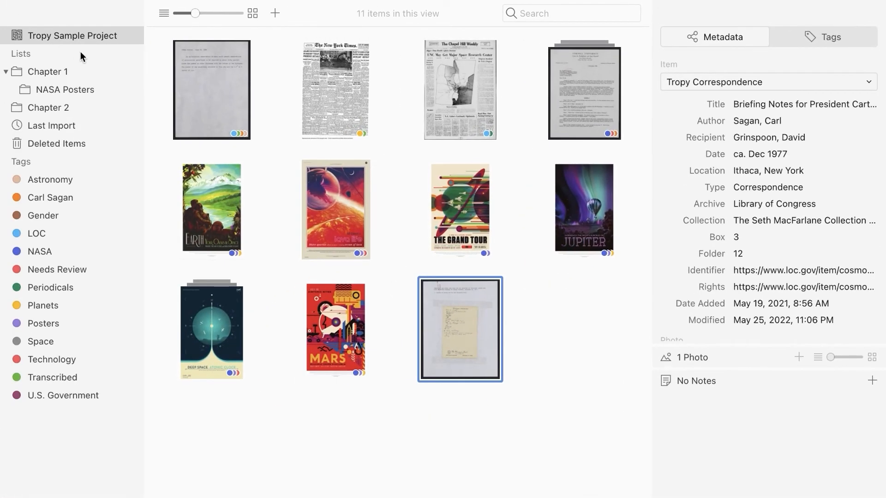
- Select the red 'lava life' poster thumbnail in the item grid
left_click(335, 209)
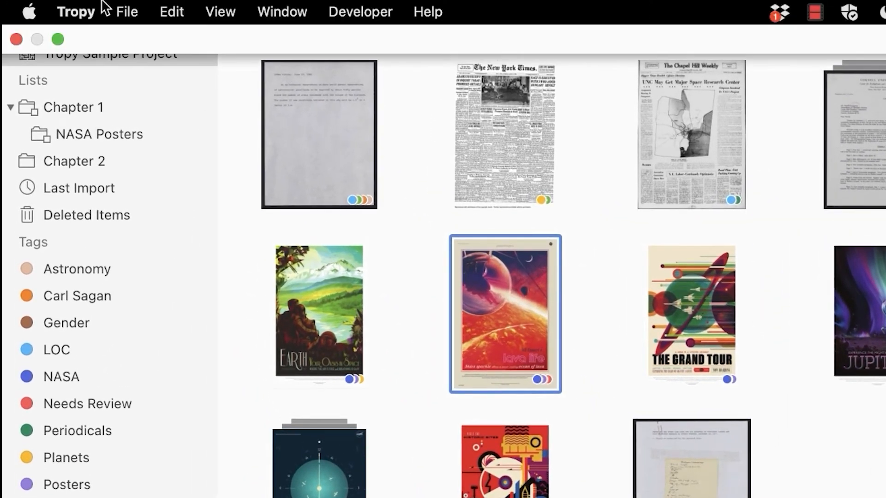
mouse_move(104, 78)
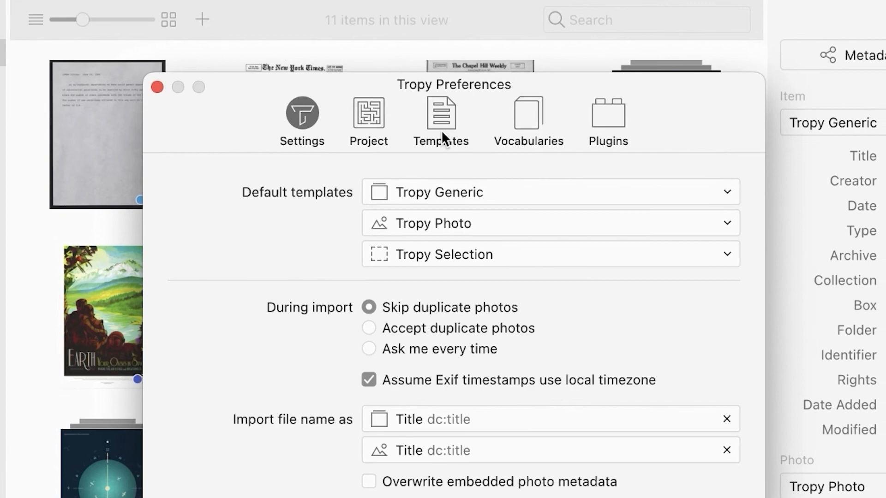
- Duplicate the Tropy Generic template and name the copy NASA Poster Template
left_click(440, 119)
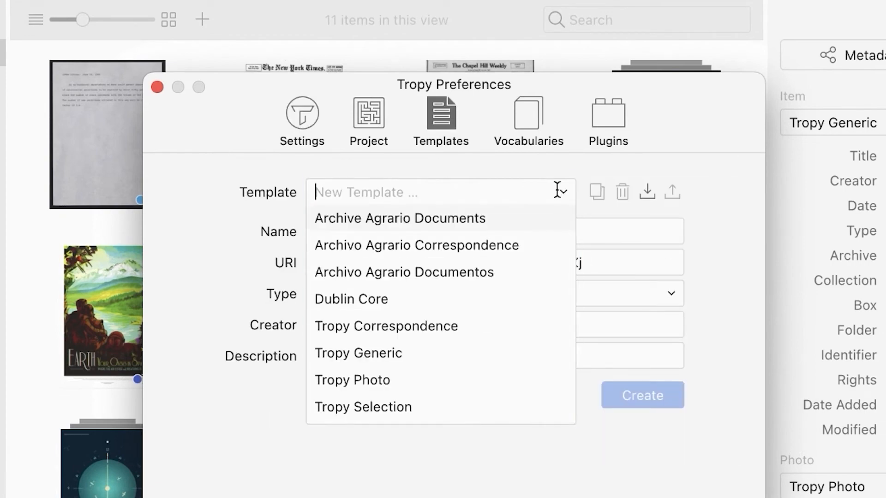
left_click(357, 353)
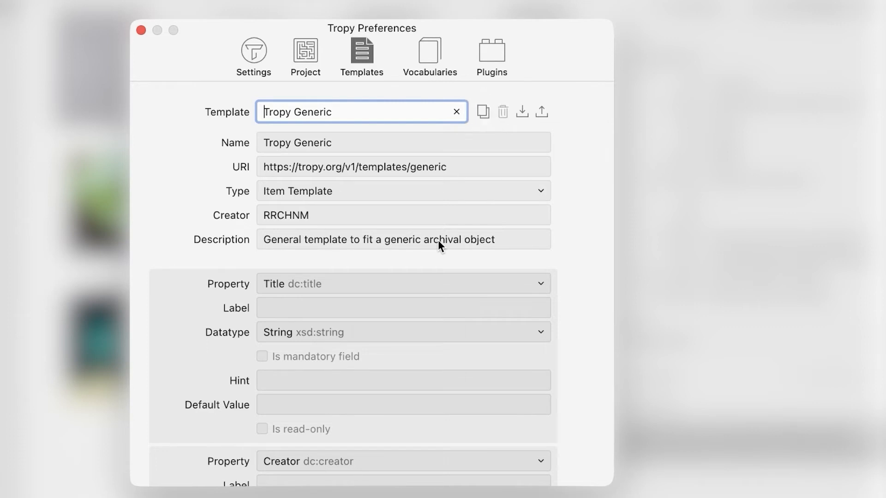
left_click(482, 111)
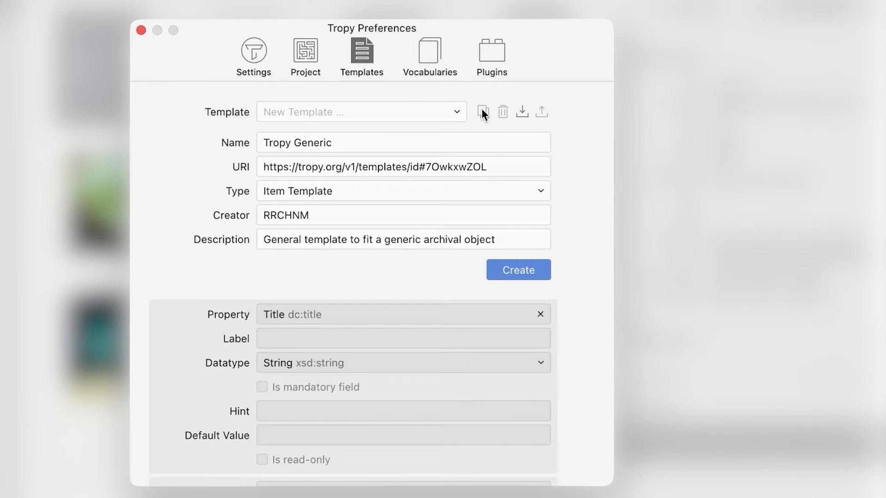
mouse_move(473, 136)
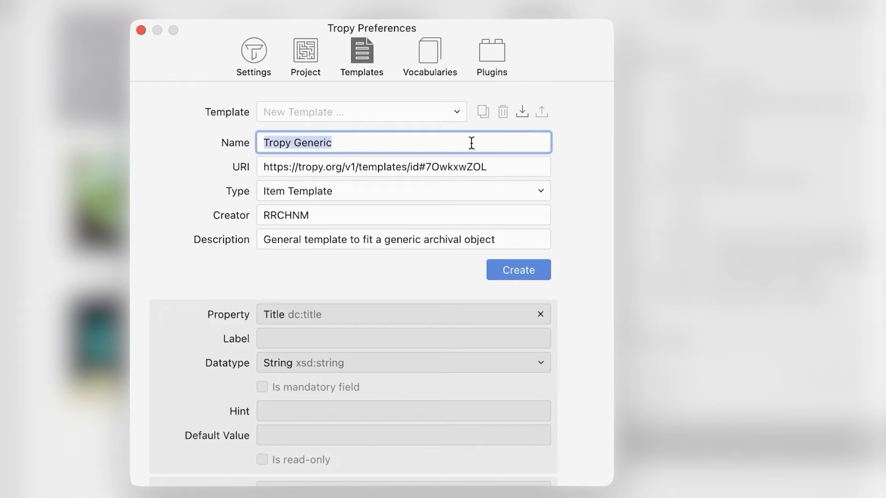
type("NASA Poster")
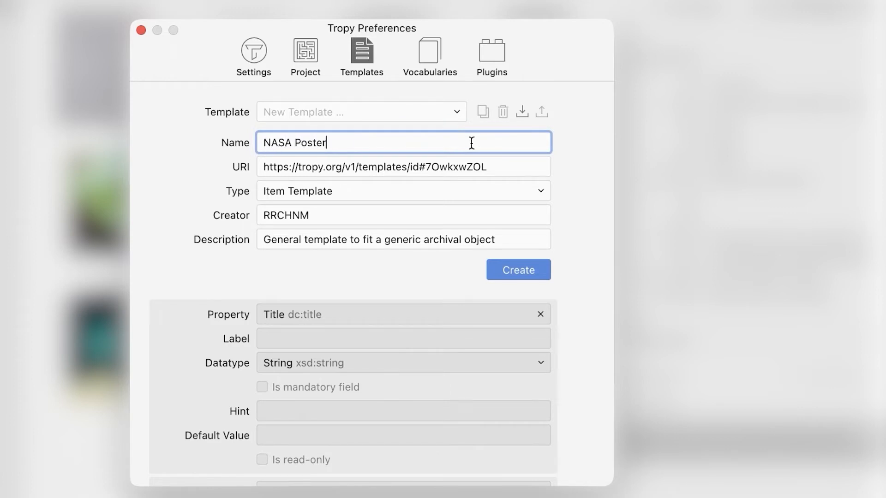
type("Template")
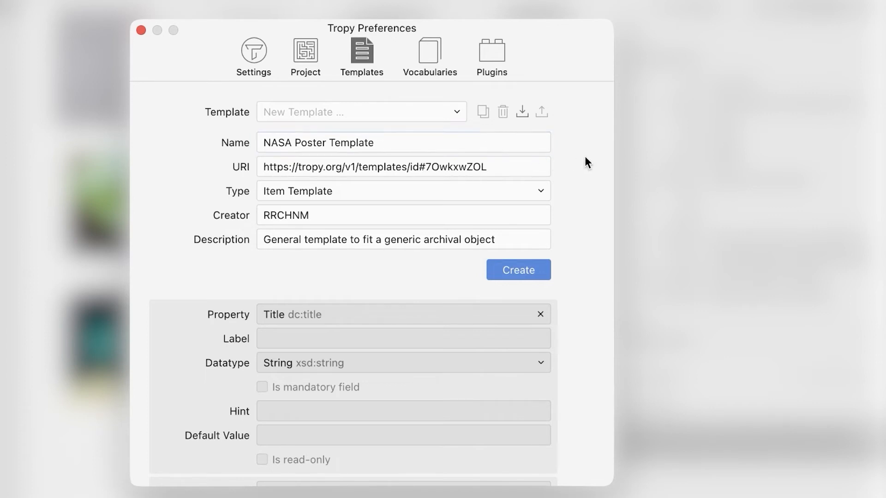
mouse_move(556, 202)
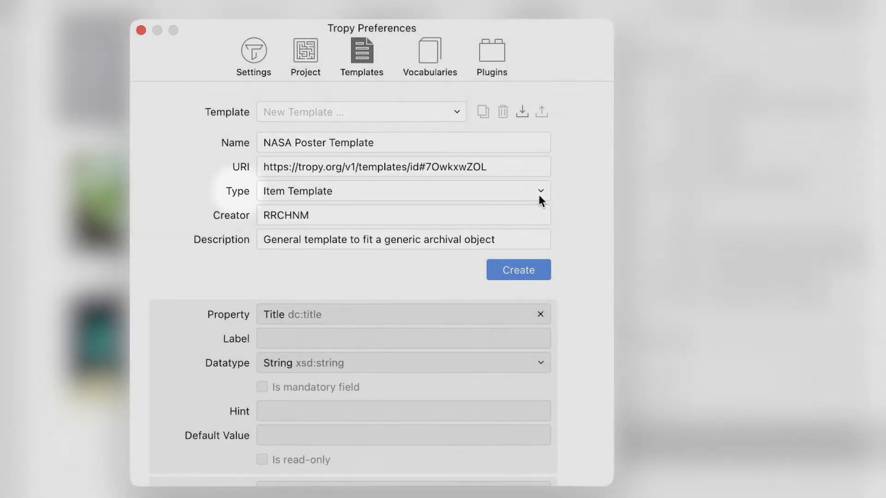
- Set the description to 'Template for NASA posters' and create the template
left_click(403, 191)
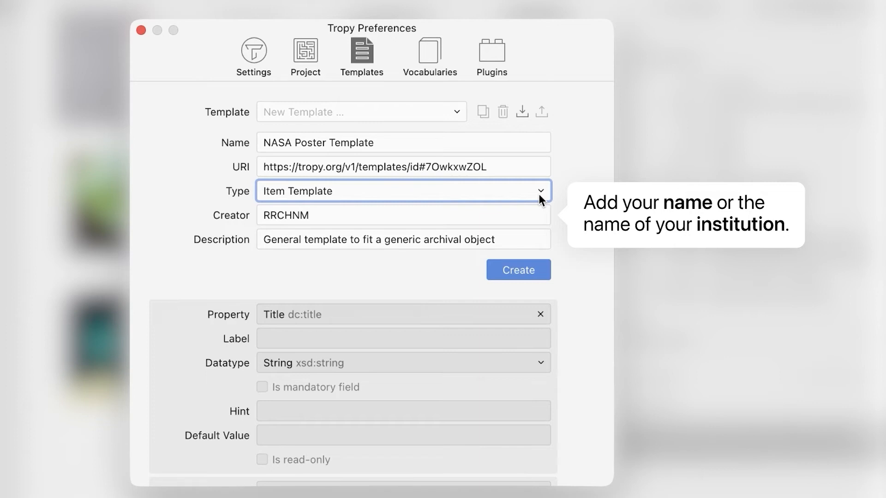
mouse_move(546, 205)
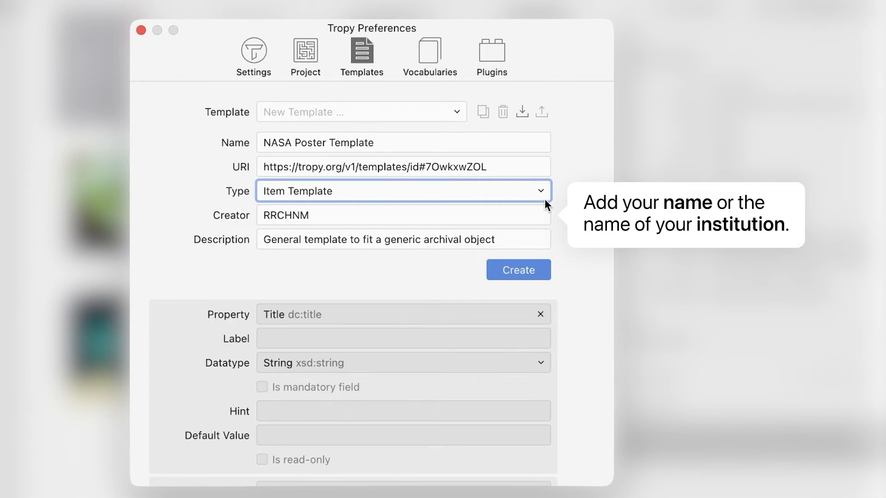
left_click(402, 239)
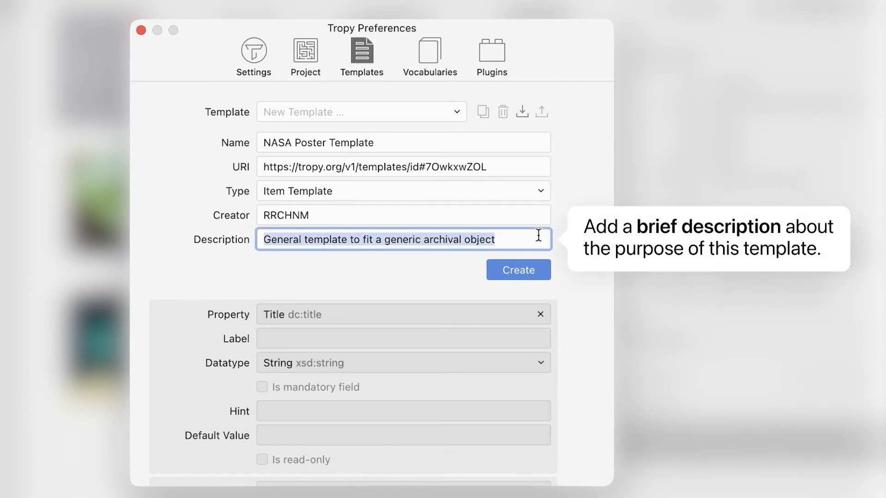
type("Template for NA")
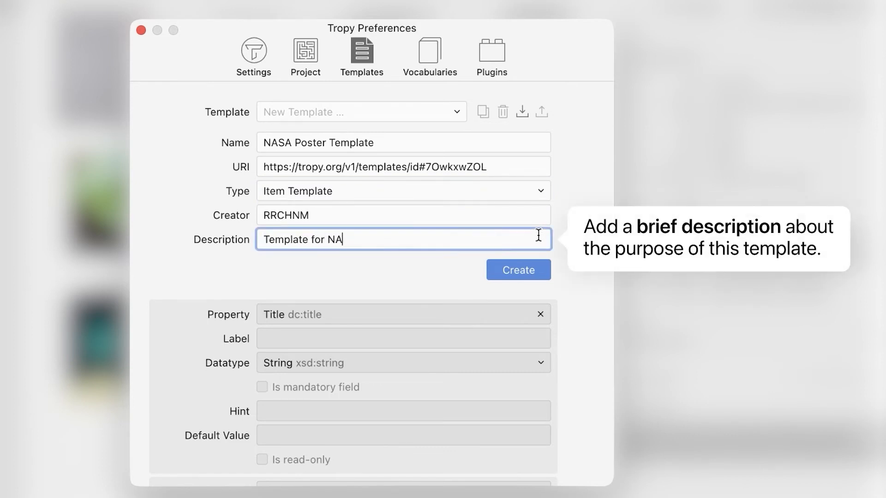
type("SA posters")
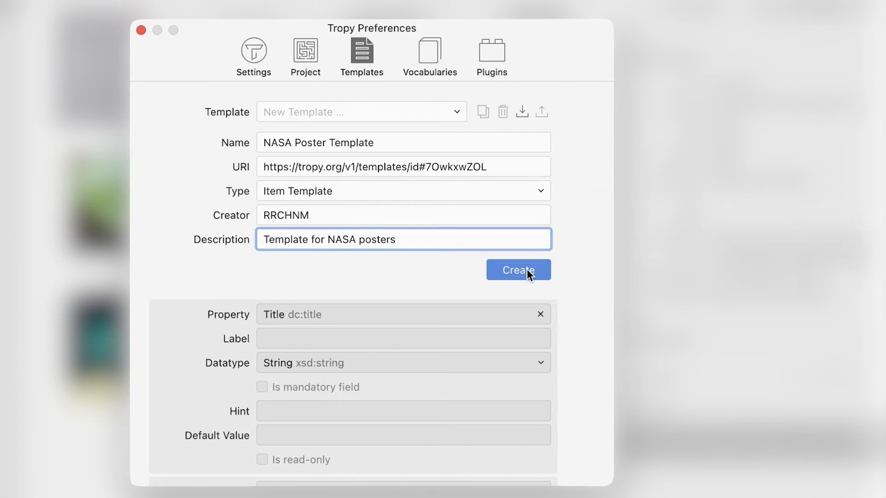
left_click(518, 270)
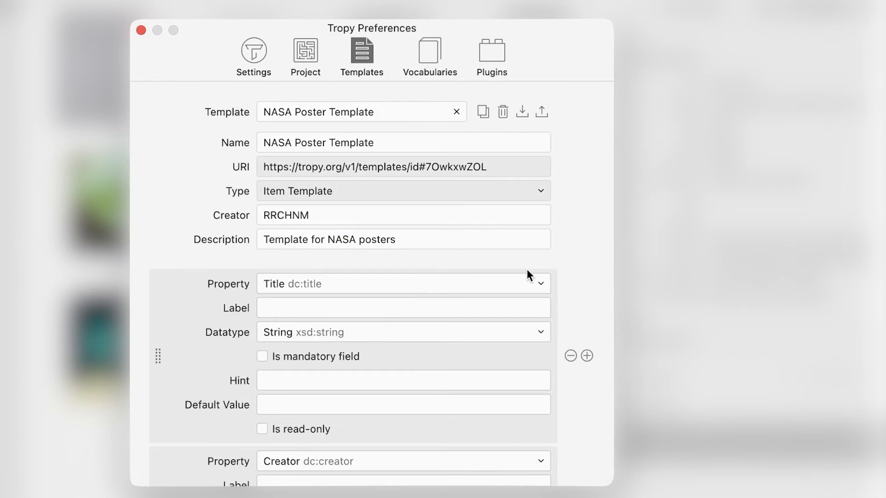
mouse_move(576, 298)
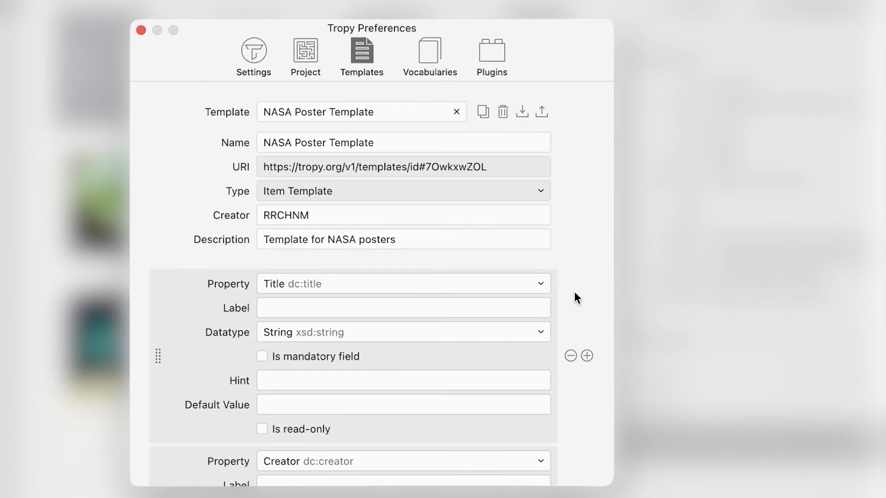
scroll("down", 3)
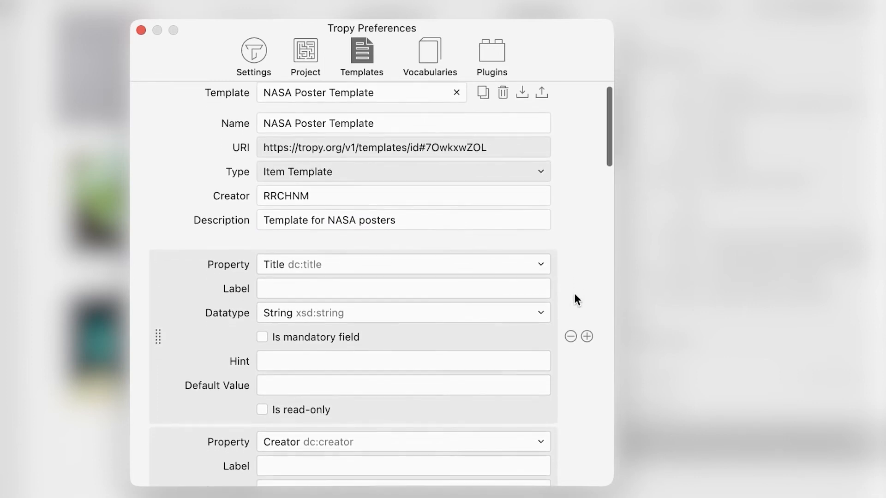
scroll("down", 3)
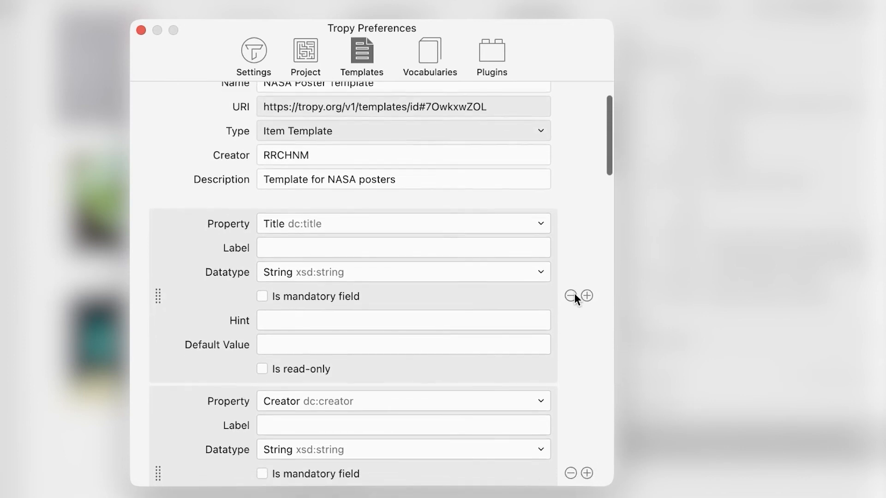
scroll("down", 3)
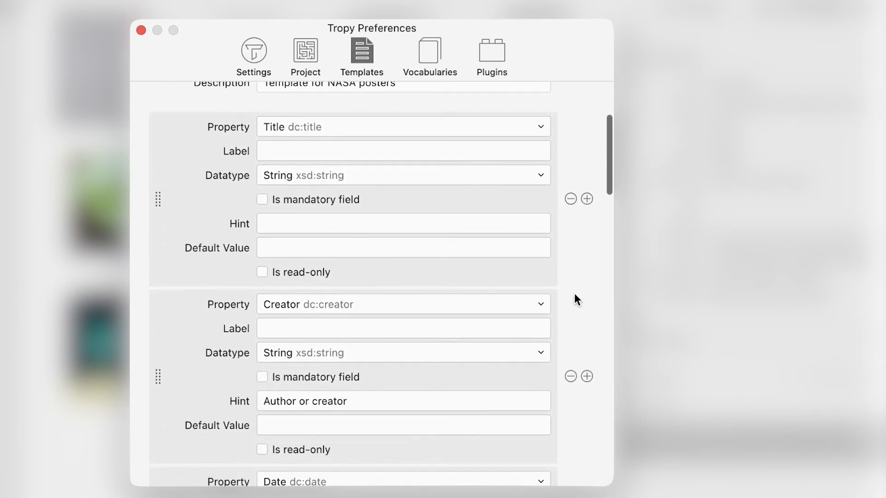
scroll("down", 3)
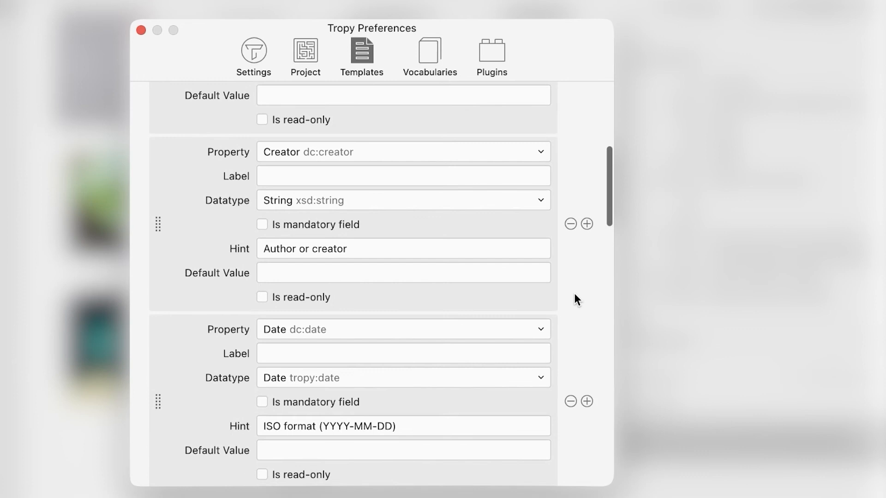
scroll("down", 3)
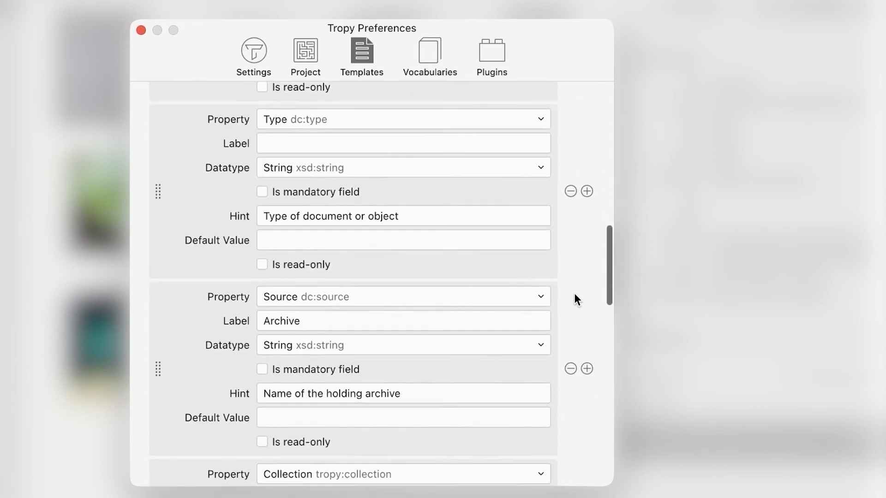
scroll("down", 3)
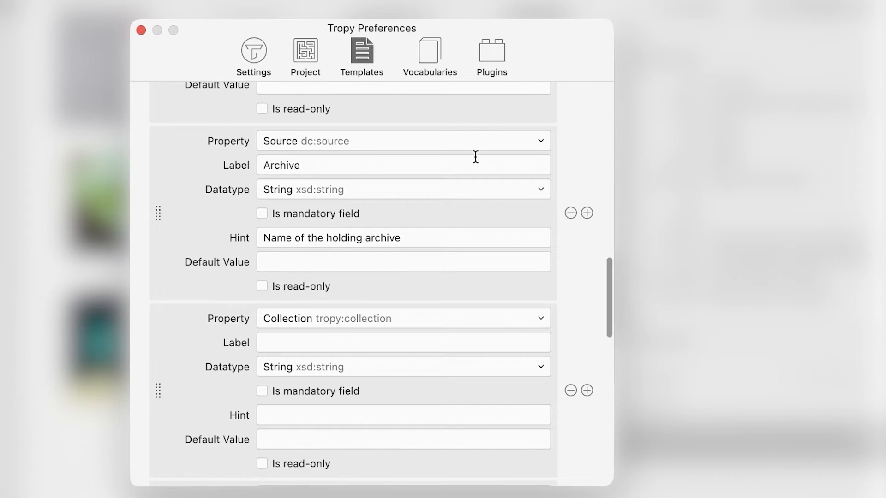
- Relabel the Source field as Institution and change its hint from archive to institution
type("Instit")
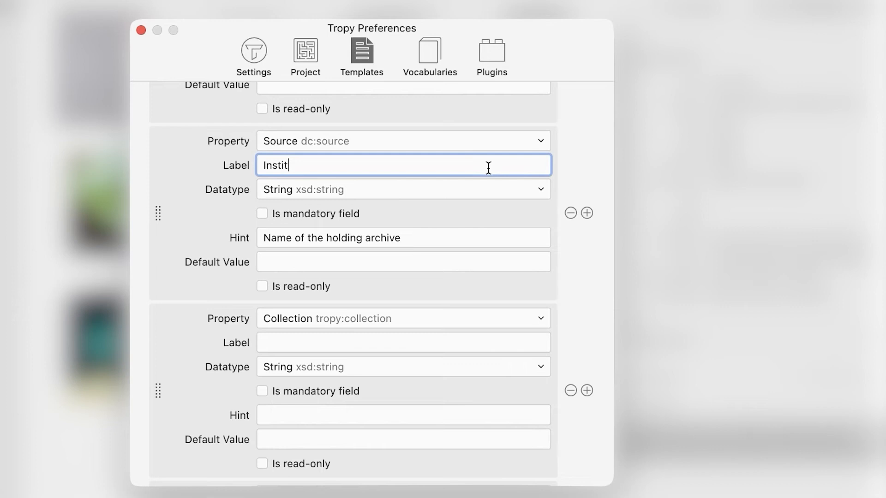
type("ution")
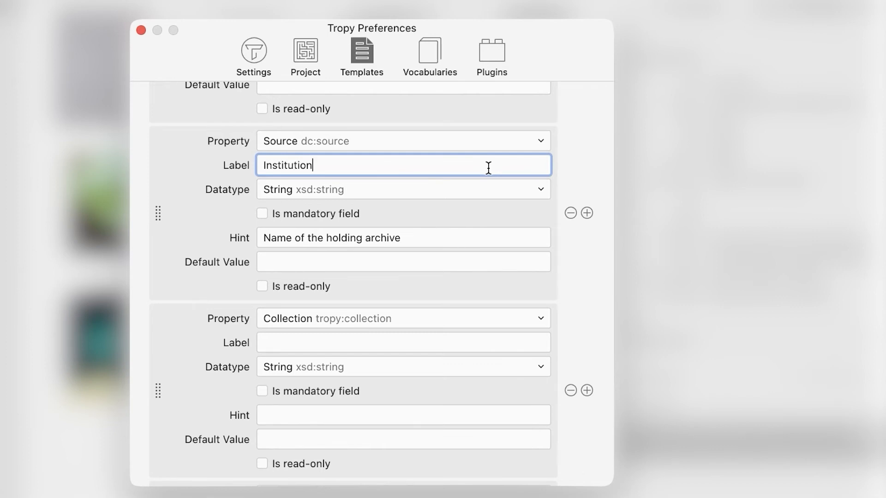
double_click(383, 237)
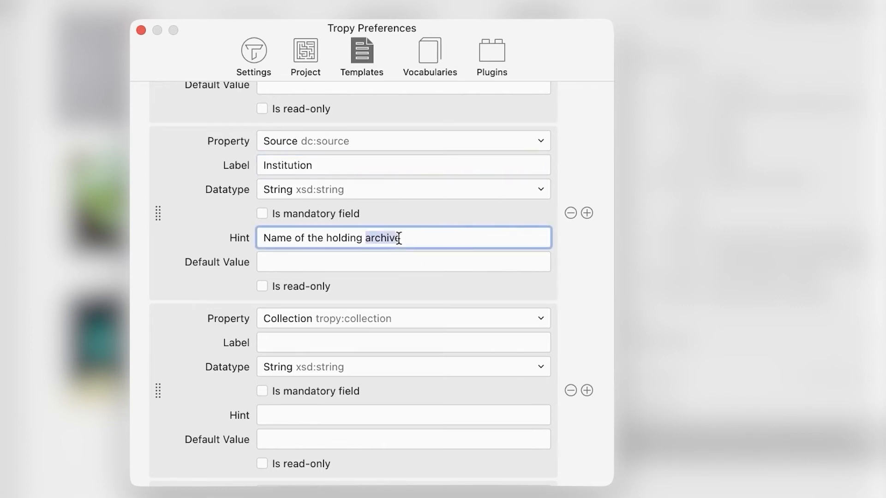
type("institu")
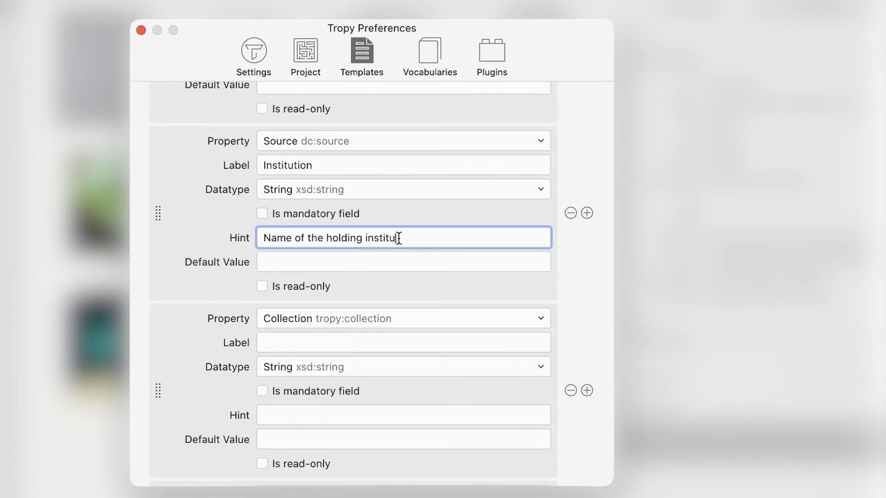
type("ion")
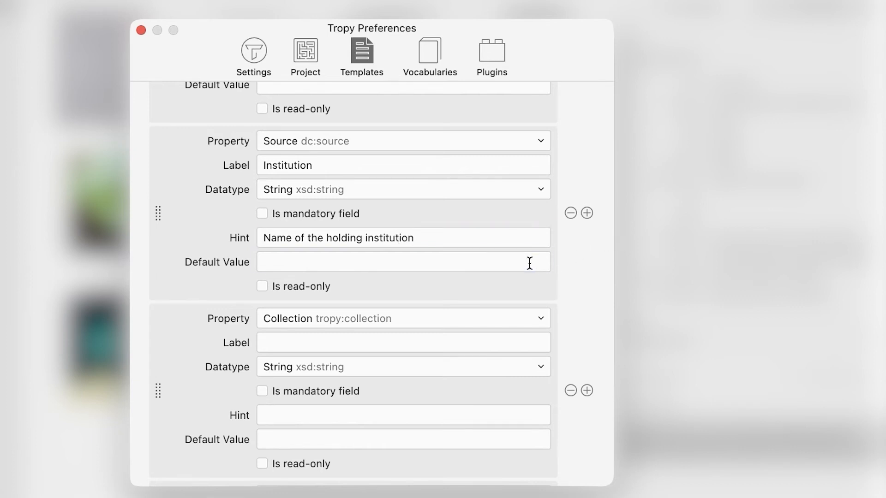
- Give the Institution field default value NASA and make it read-only
type("NASA")
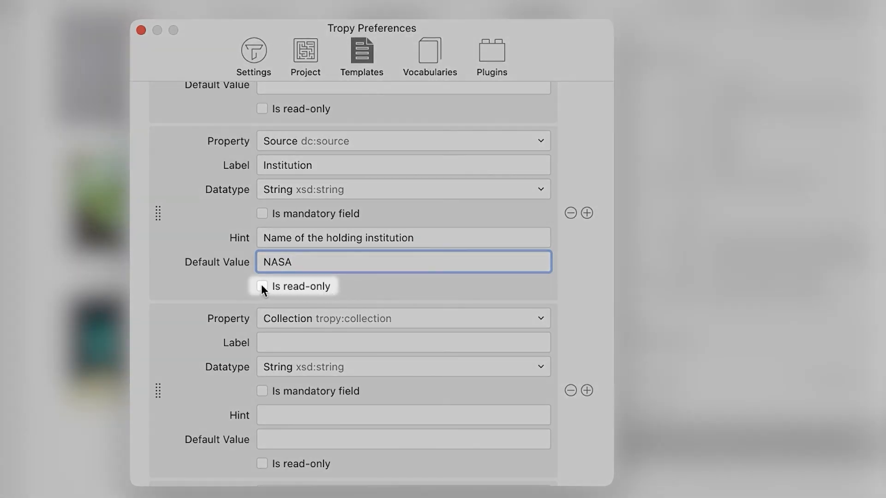
left_click(261, 286)
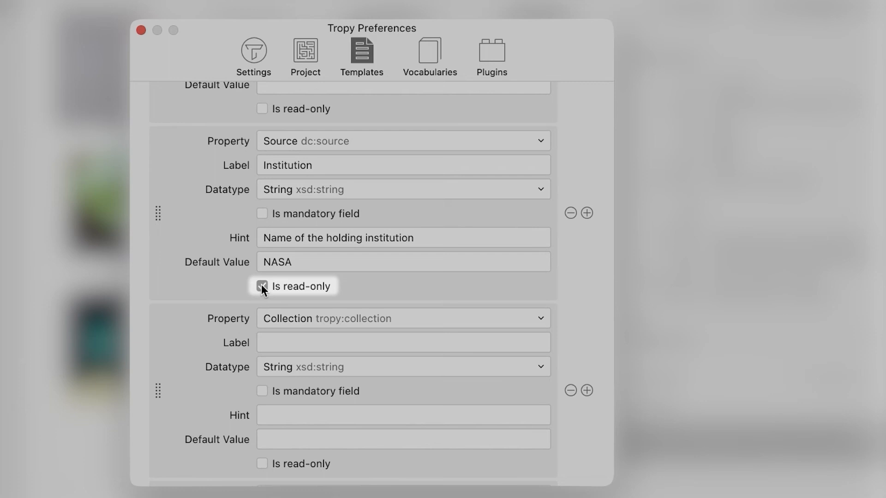
left_click(262, 287)
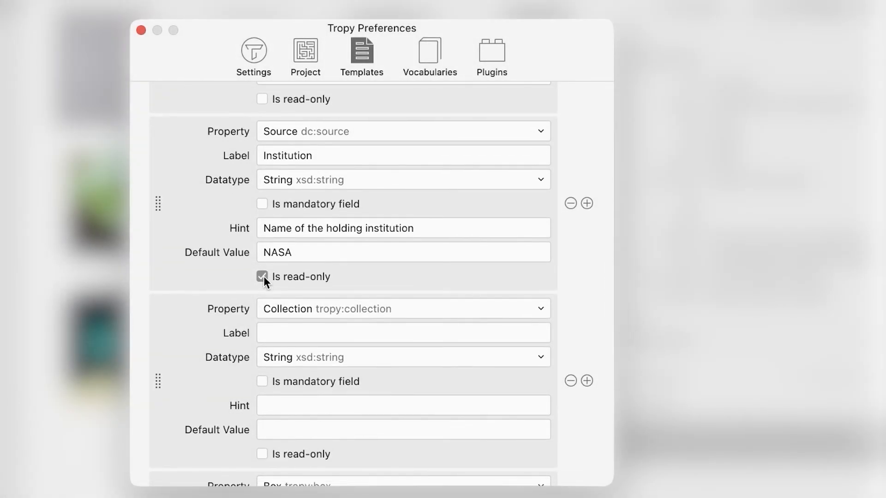
- Add a template field using the Extent property, labelled Size
scroll("up", 3)
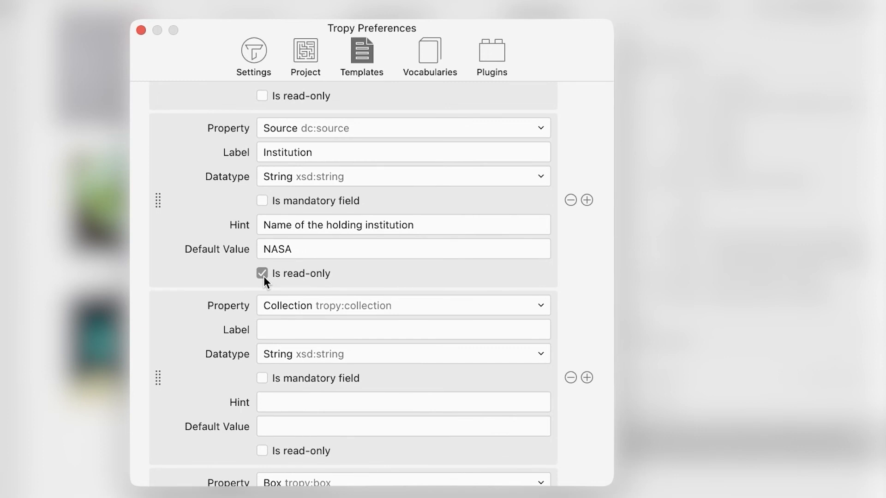
scroll("down", 3)
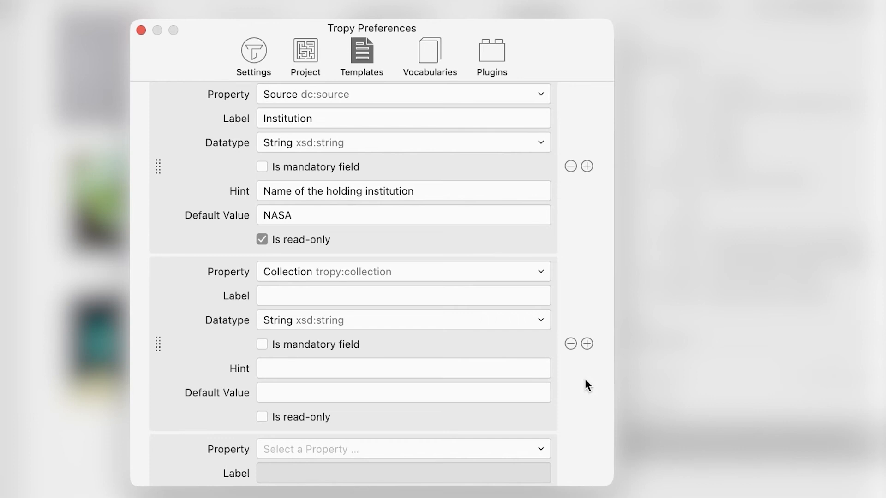
scroll("down", 3)
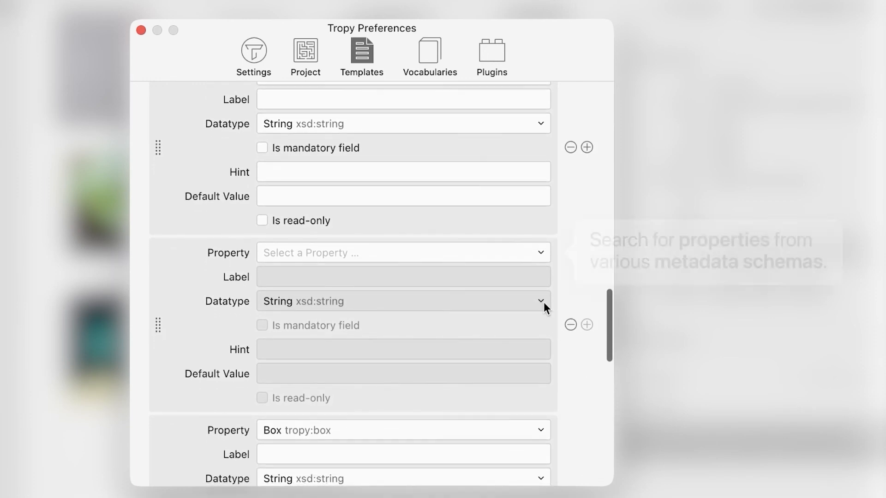
type("extent")
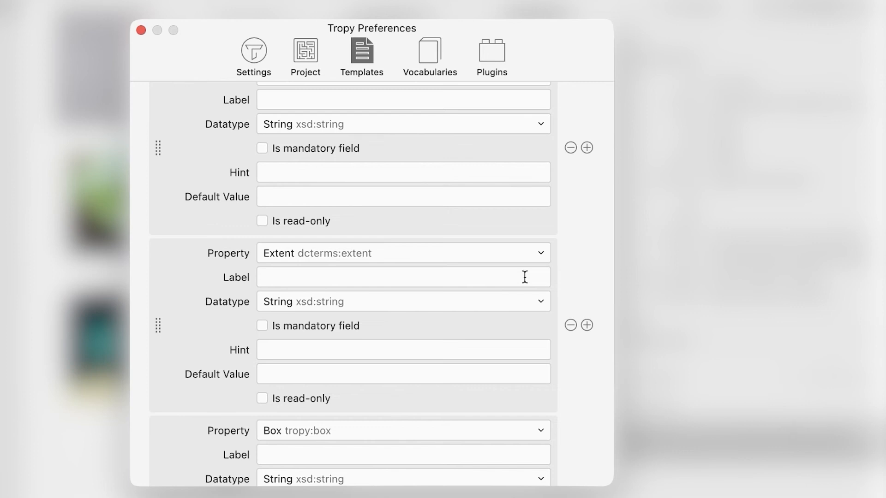
type("Size")
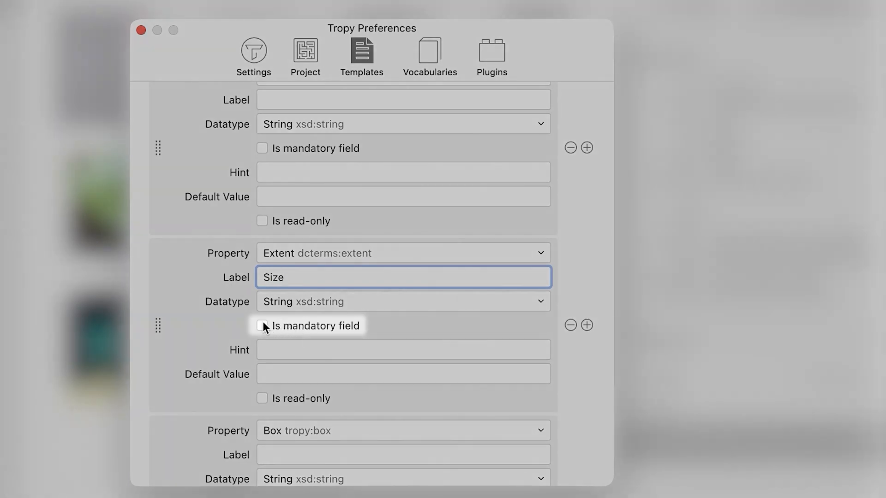
- Make Size mandatory with the hint 'Poster dimensions in inches'
left_click(262, 325)
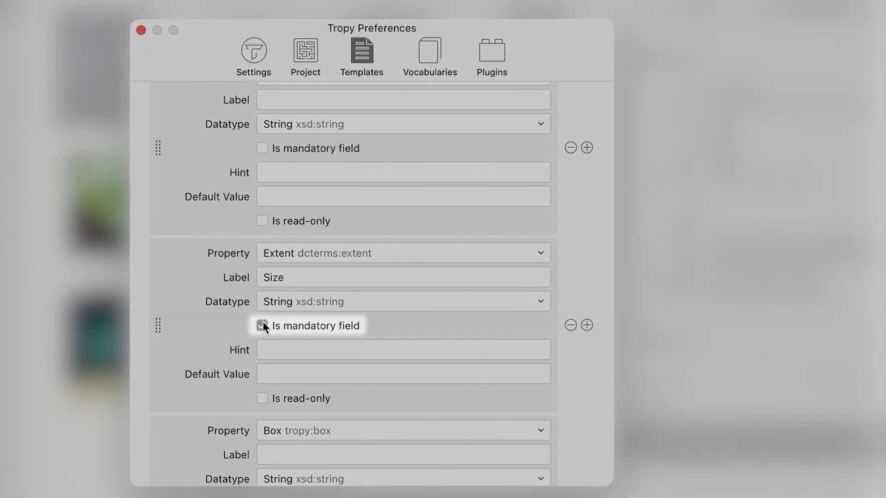
left_click(262, 326)
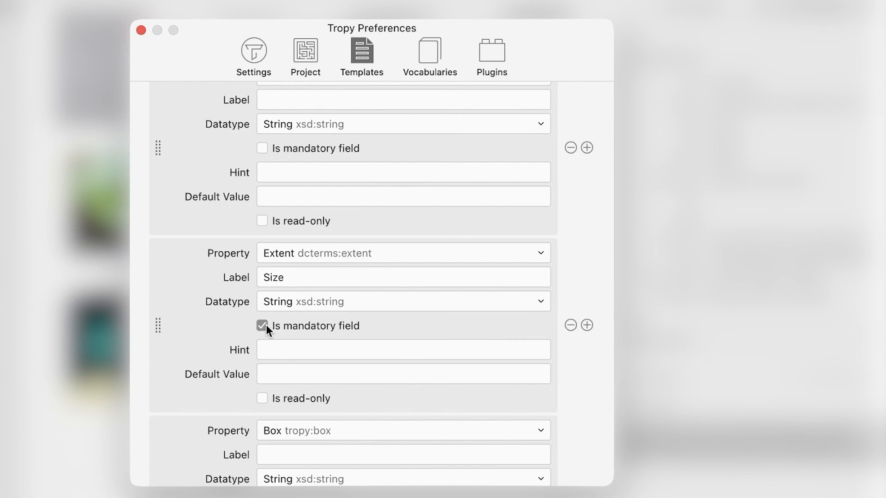
left_click(402, 349)
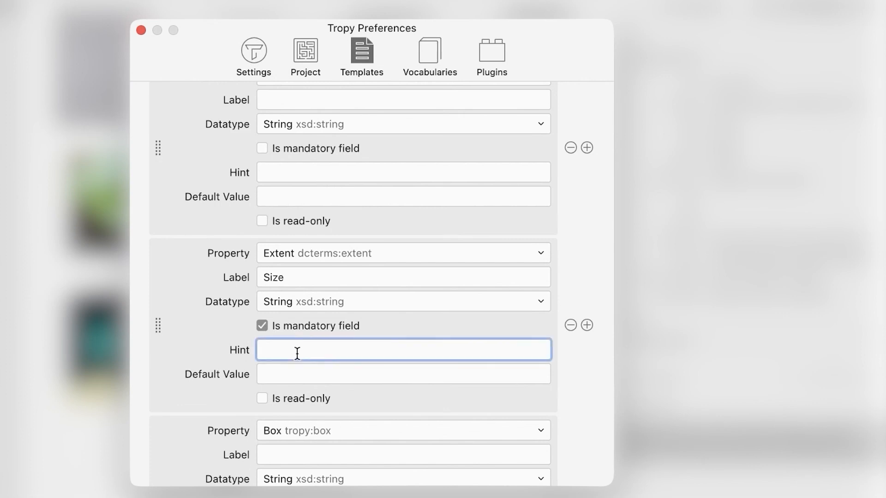
mouse_move(383, 328)
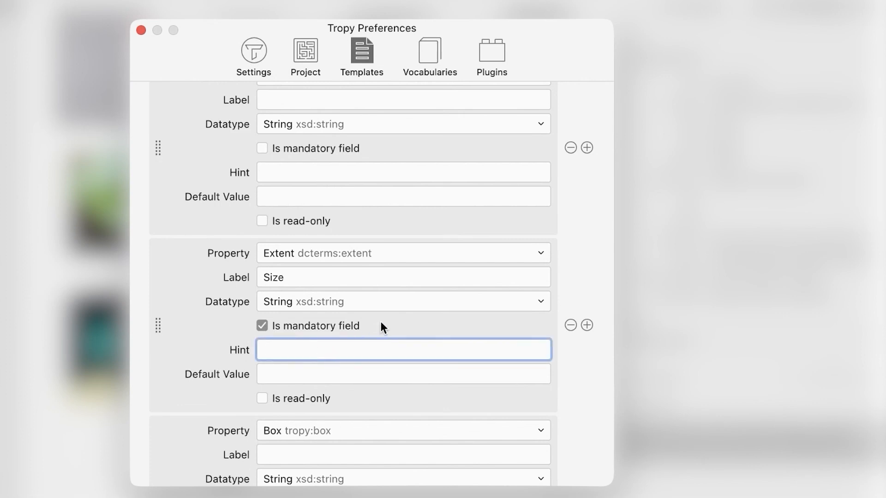
type("Poster dimensi")
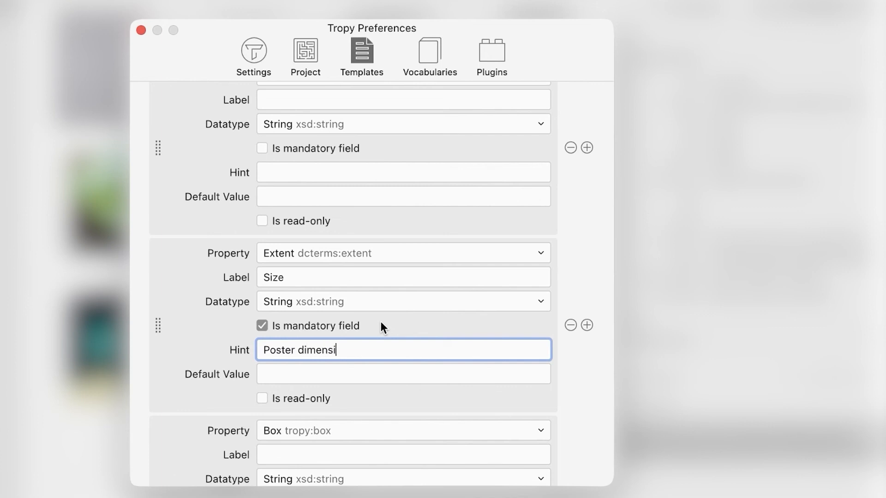
type("ons in inches")
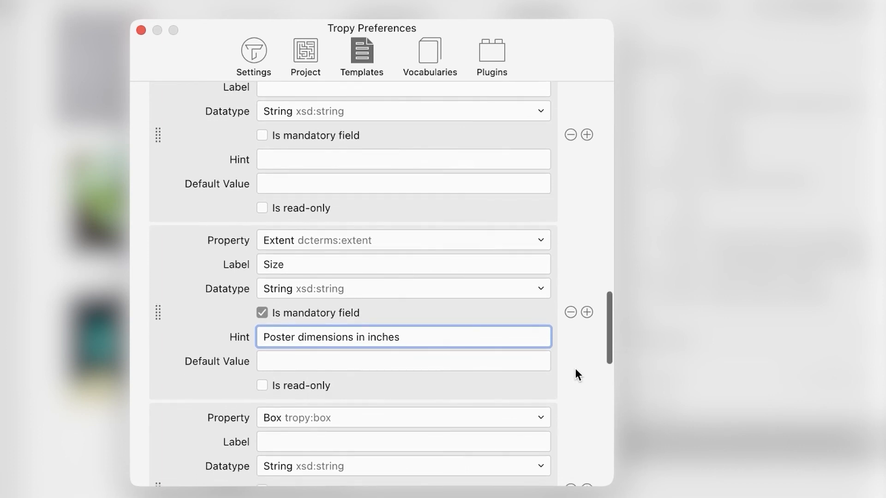
scroll("down", 3)
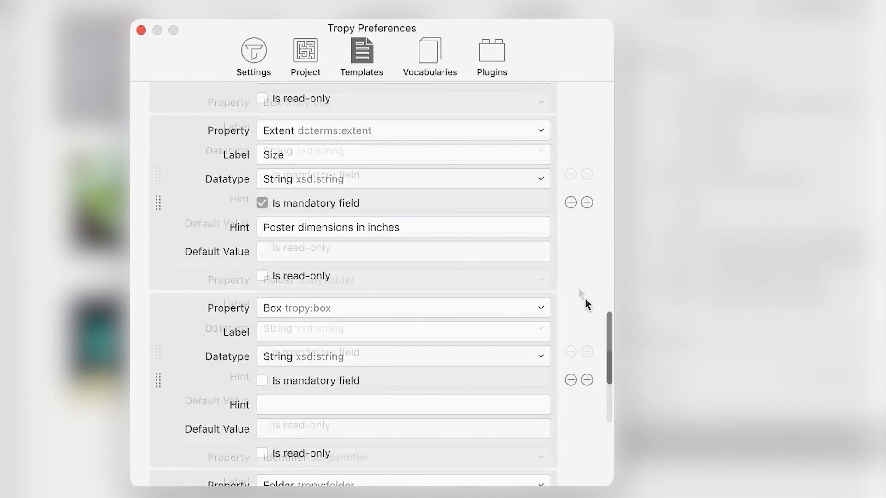
- Delete the Box field from the poster template and close Preferences
scroll("down", 3)
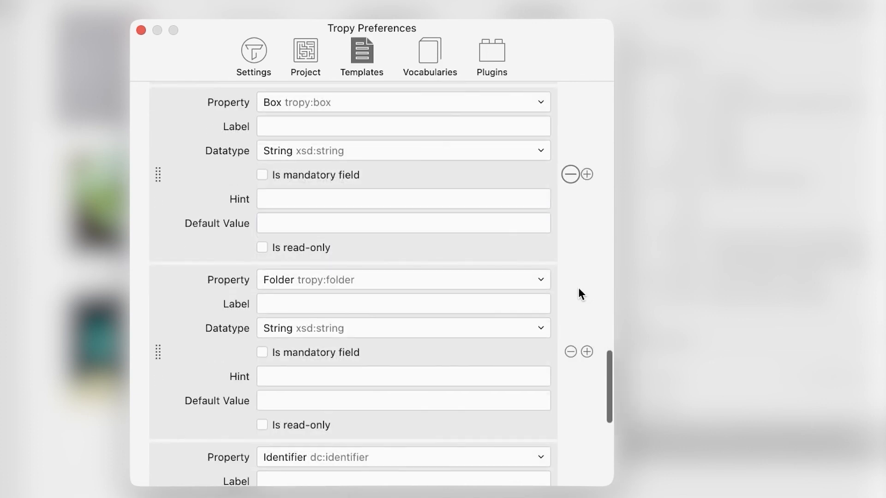
left_click(569, 174)
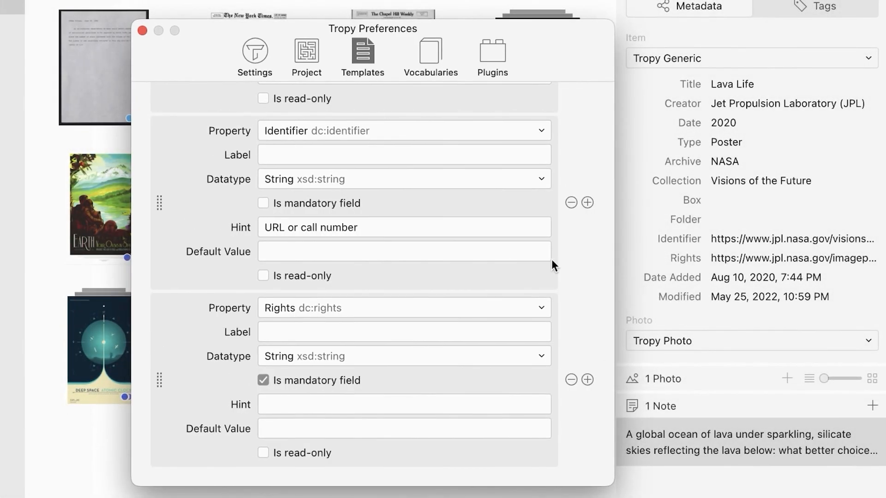
left_click(142, 30)
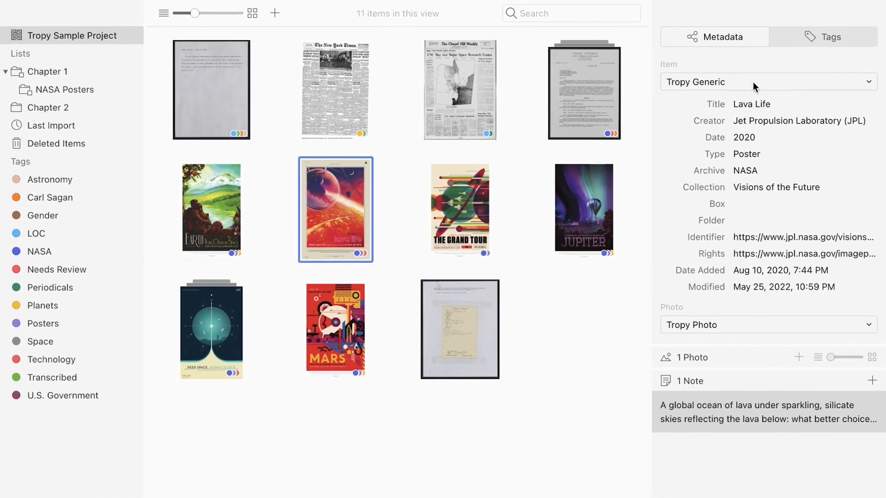
- Switch the Lava Life poster to NASA Poster Template and set Size to 20x30 inches
left_click(765, 82)
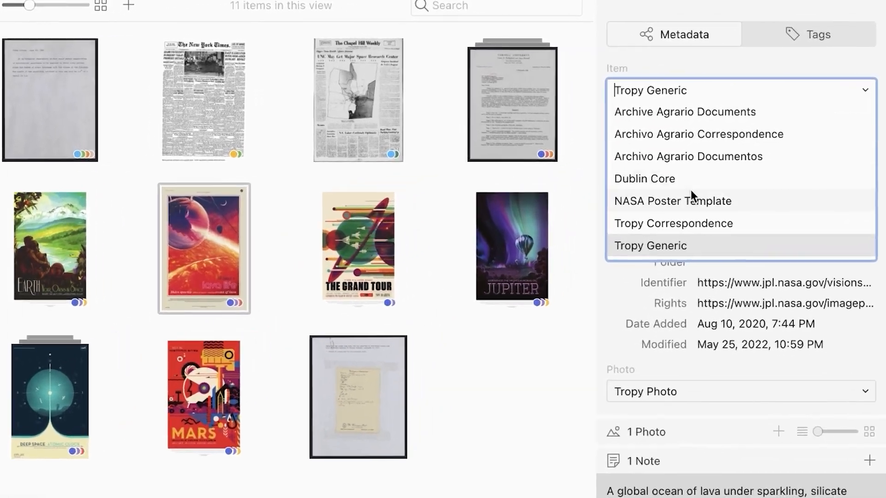
left_click(671, 201)
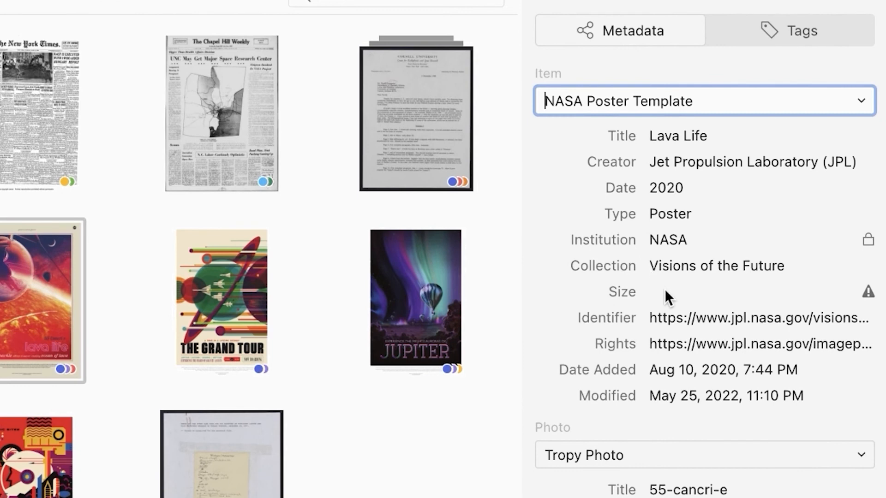
left_click(750, 292)
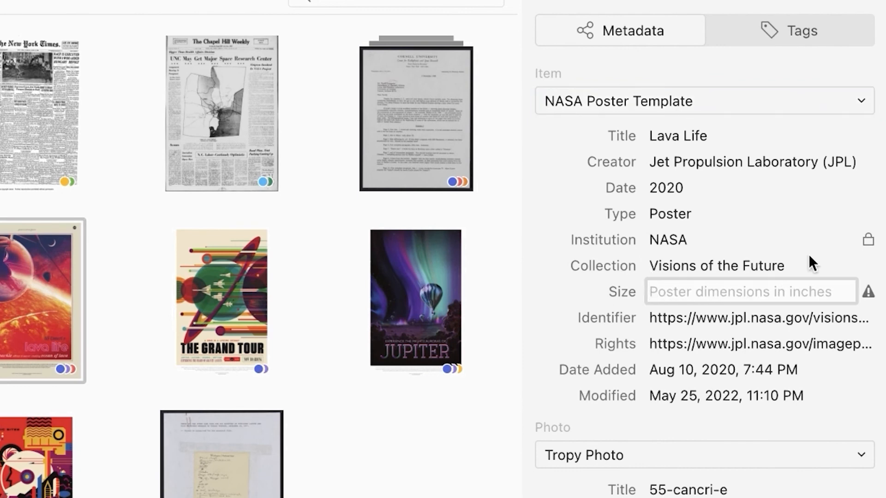
type("20x")
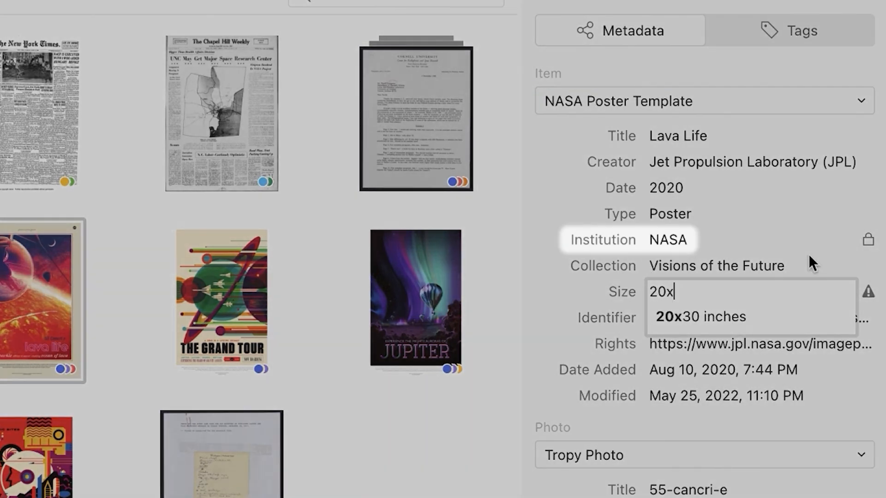
left_click(699, 317)
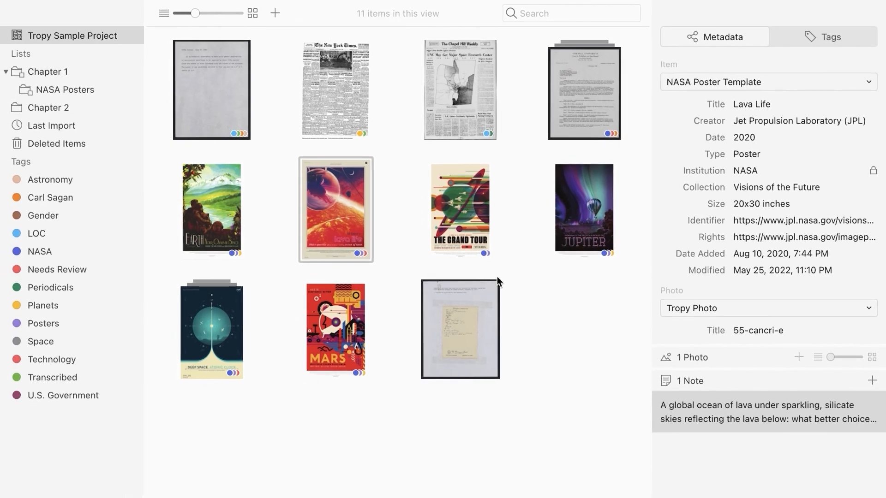
- Select all six poster items and switch them to the NASA Poster Template
left_click(335, 329)
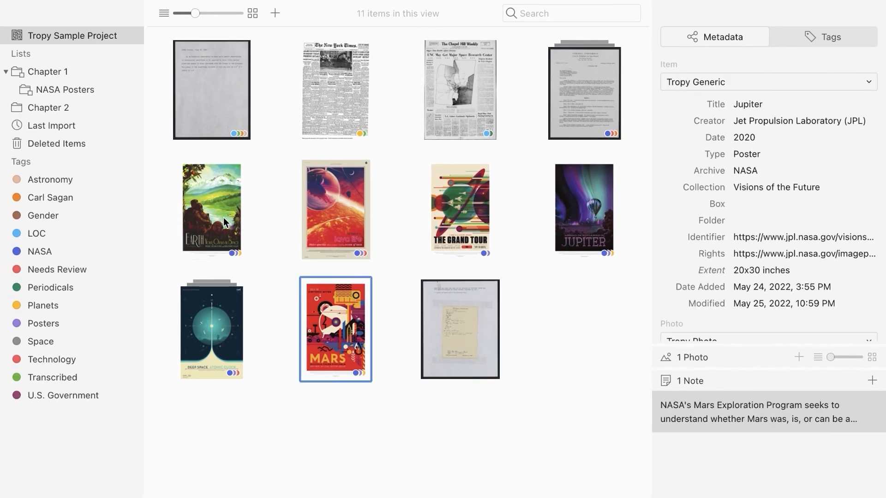
left_click(766, 82)
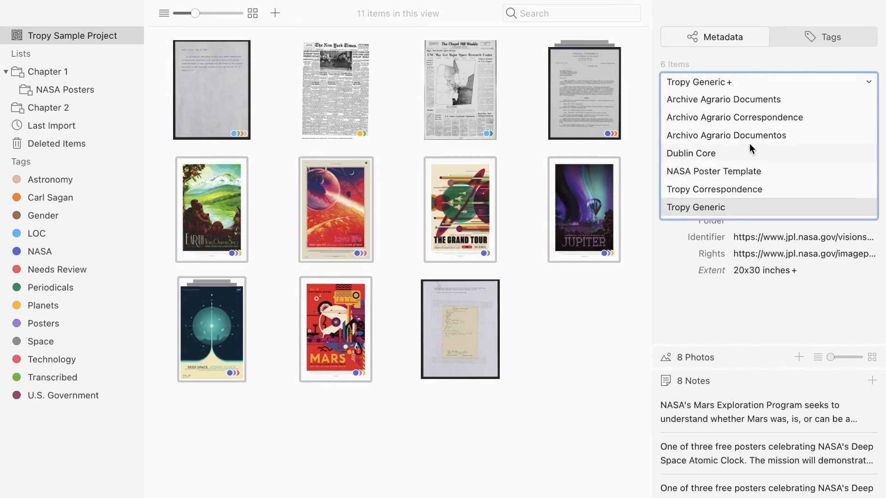
left_click(713, 171)
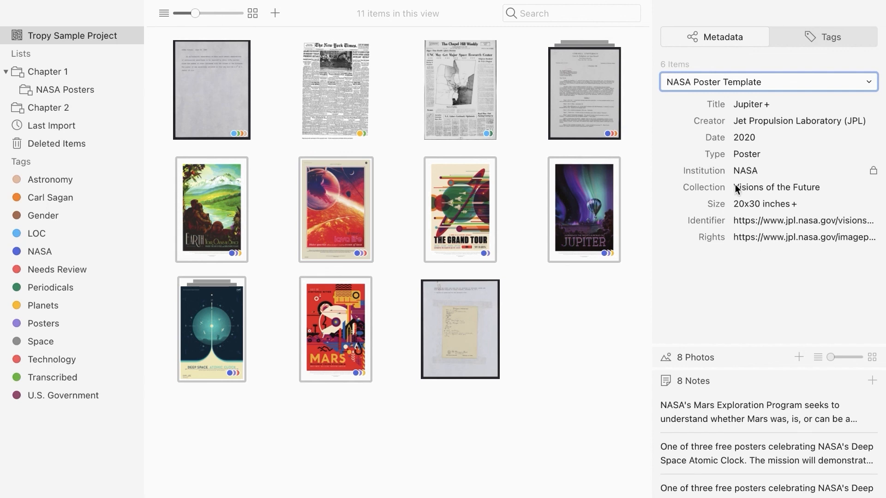